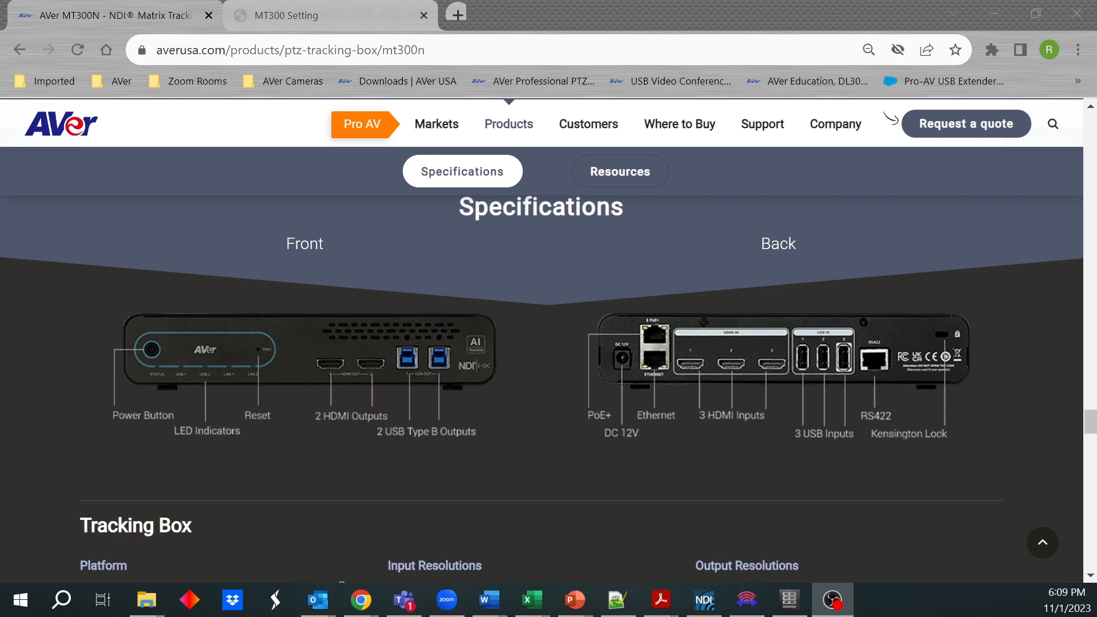
Step: Open the MT300N Tracking Box Login page from the AVer Cameras bookmark folder in a new tab
left_click(423, 15)
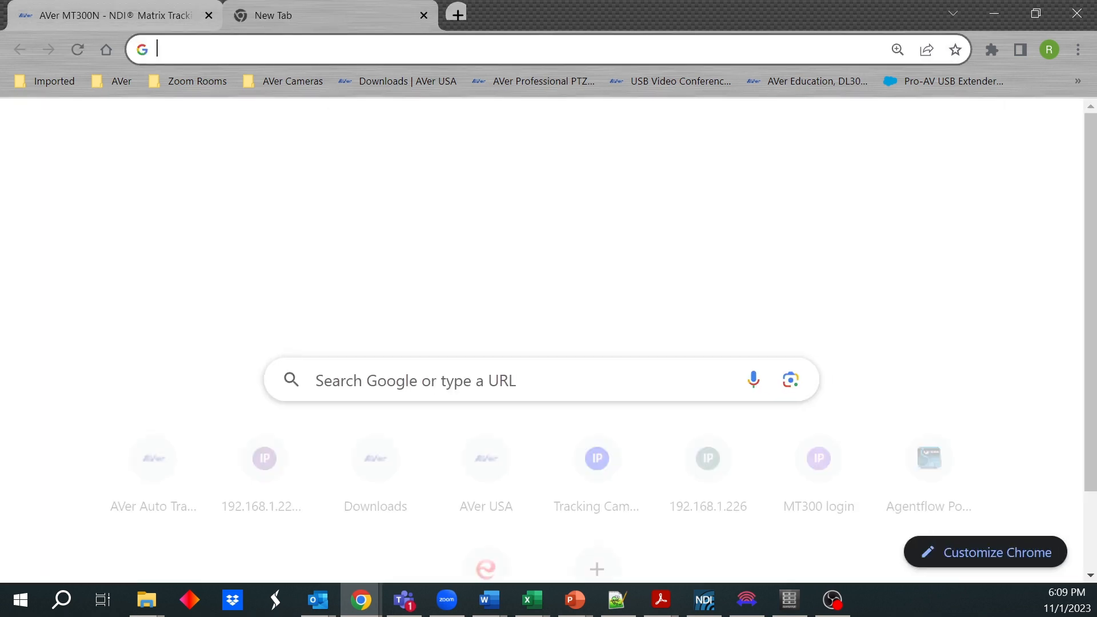
left_click(291, 82)
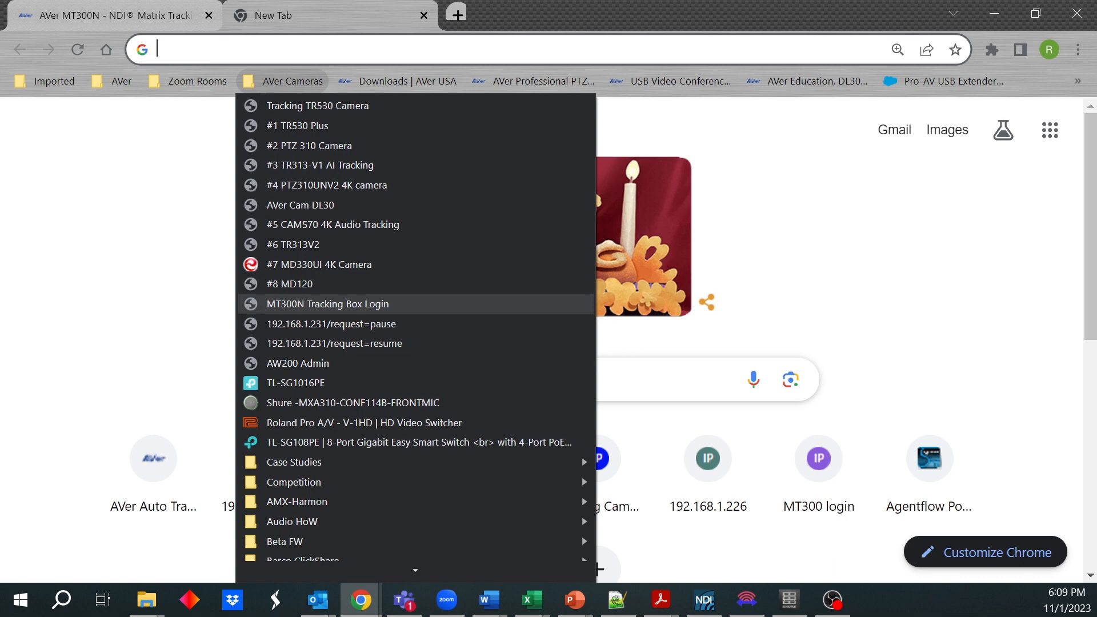
mouse_move(327, 304)
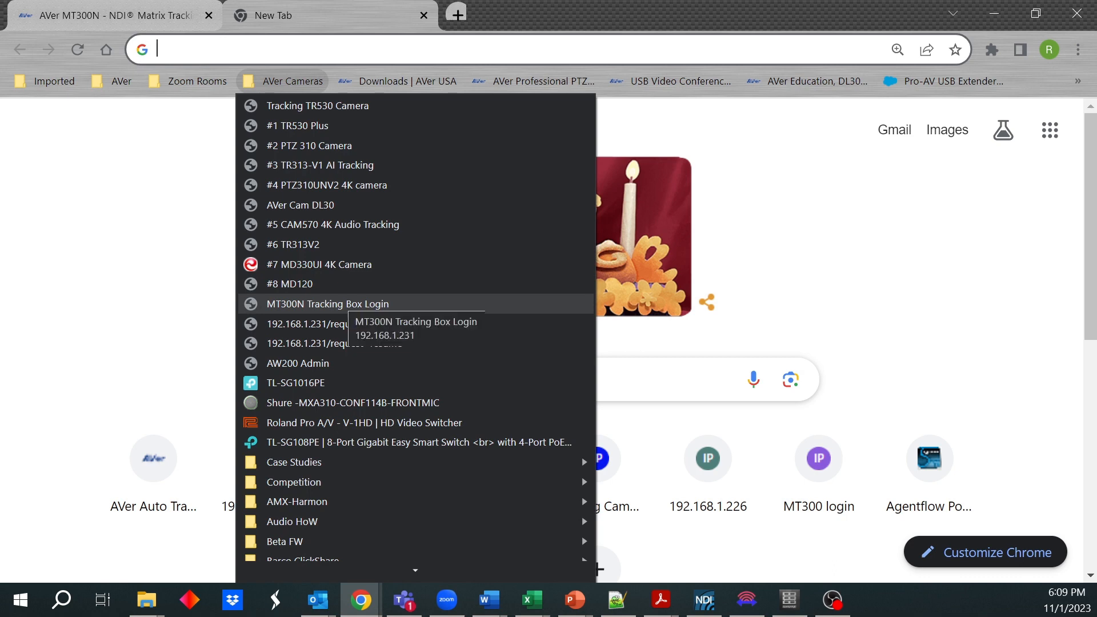
left_click(327, 304)
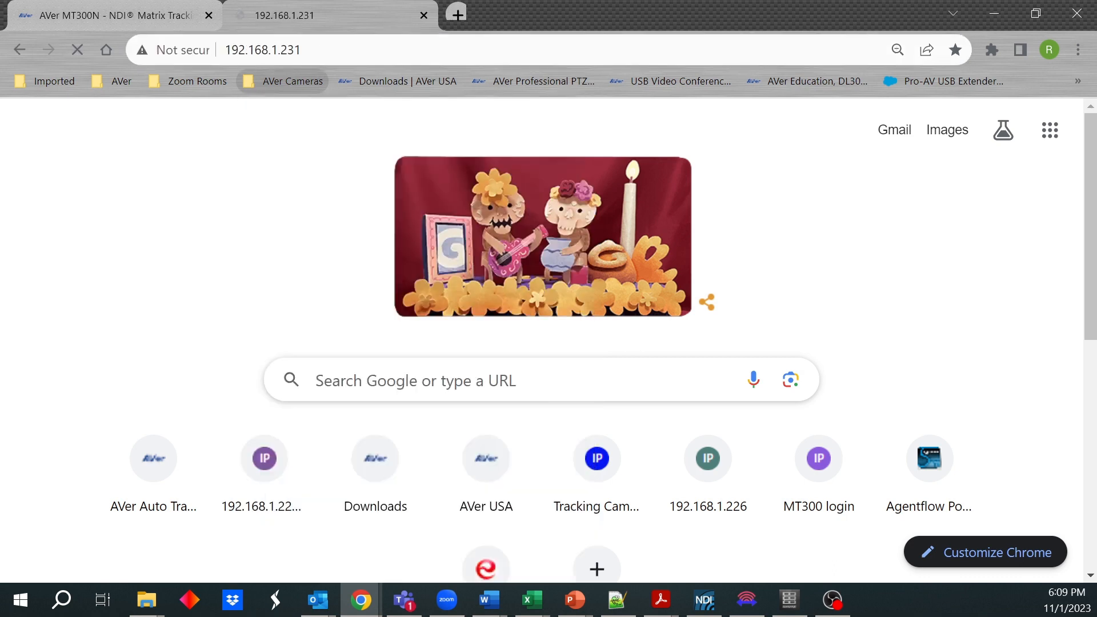
Step: Sign in to the MT300 console using a saved autofill login
left_click(817, 458)
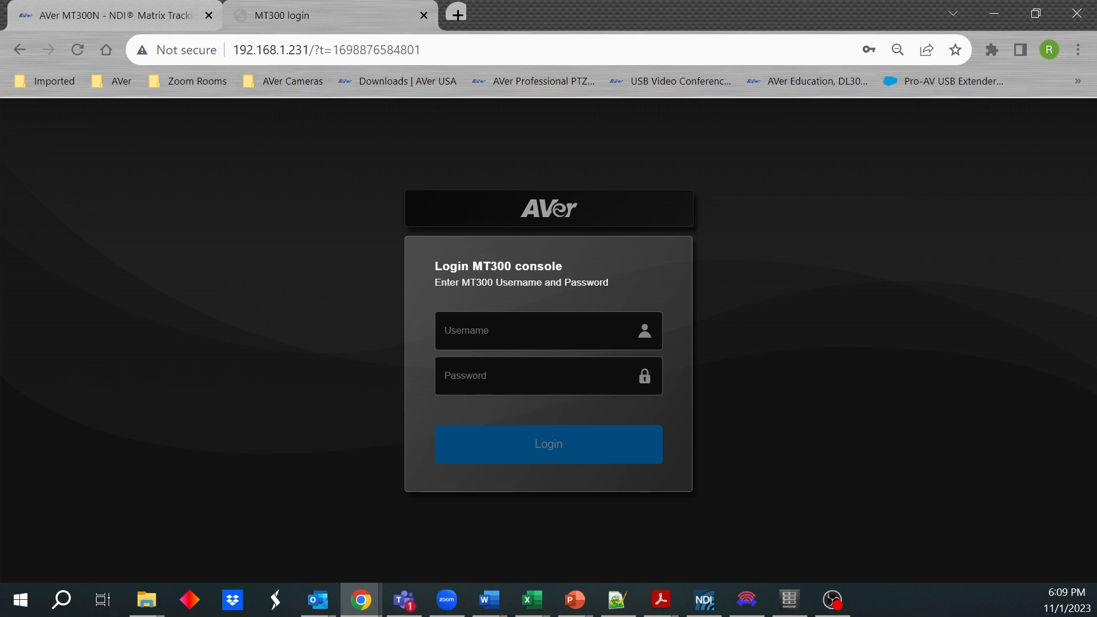
left_click(532, 330)
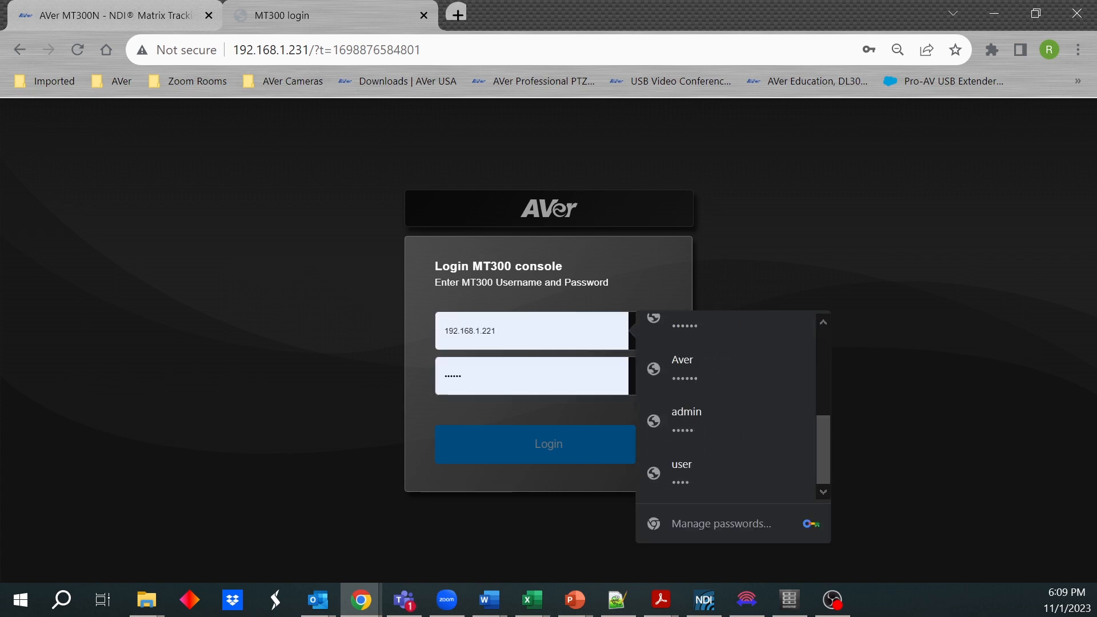
left_click(547, 444)
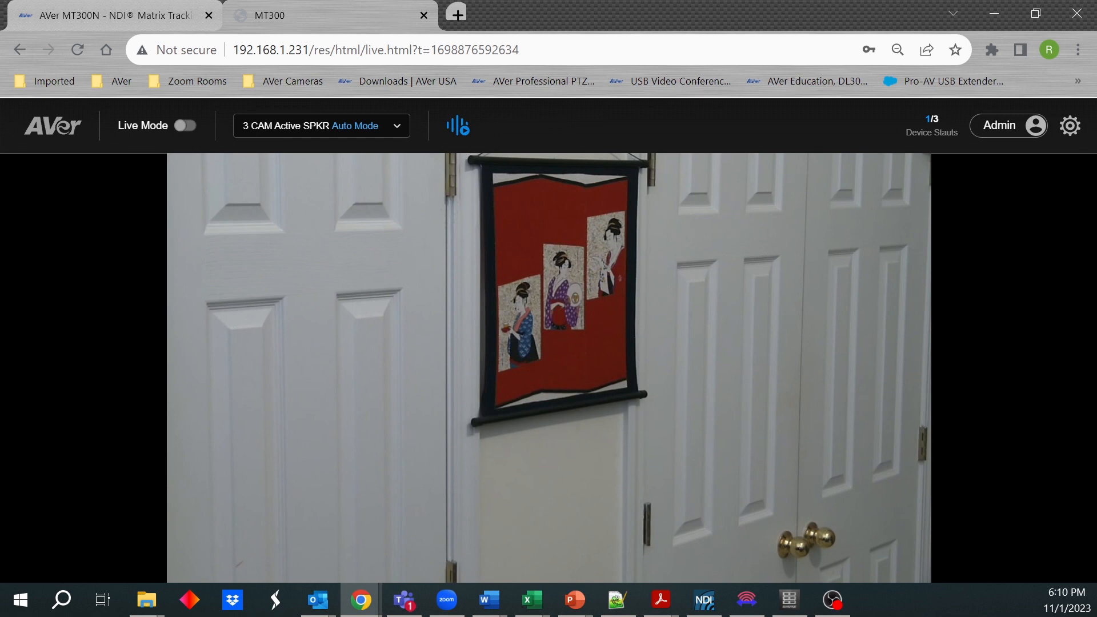
Step: Turn Live Mode on so the camera feeds show in picture-in-picture
left_click(931, 118)
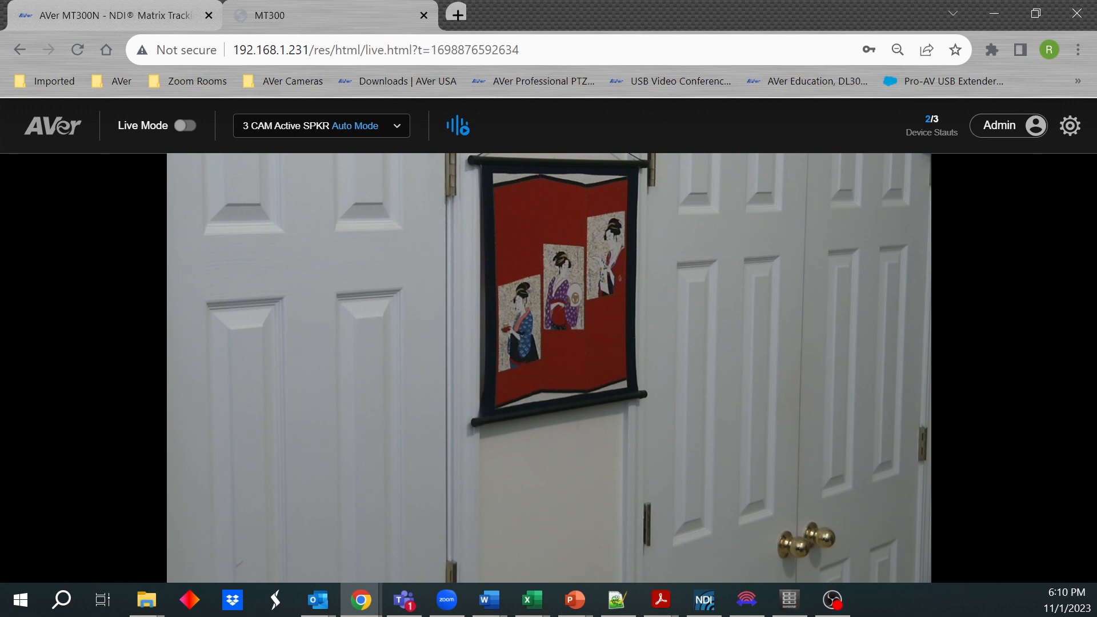
left_click(185, 126)
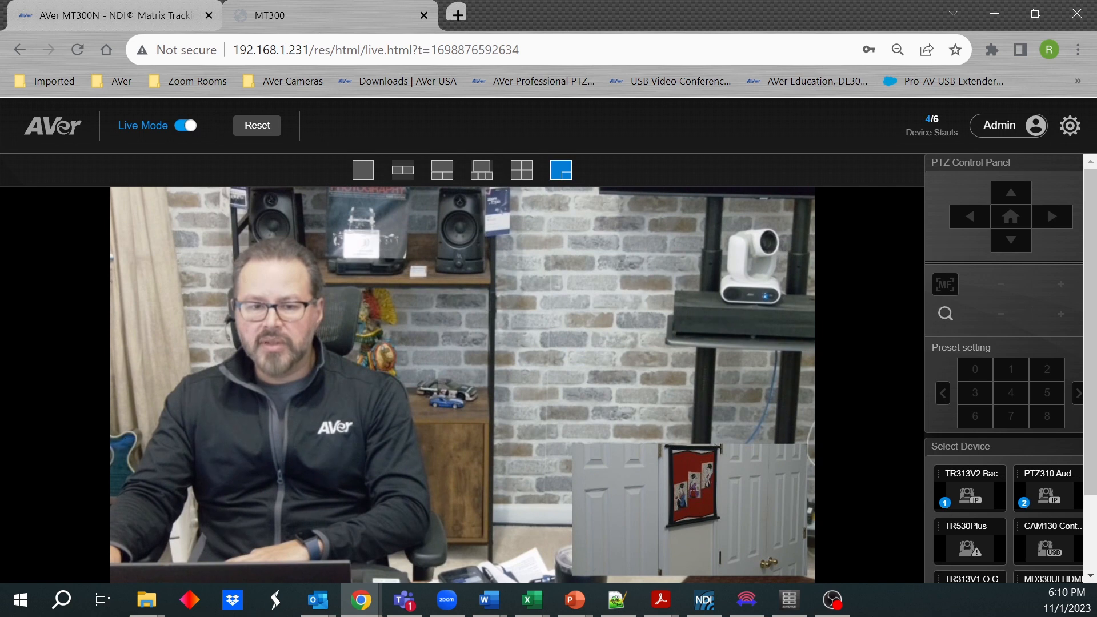
Step: Try the side-by-side and three-view layouts, then turn Live Mode off
left_click(403, 169)
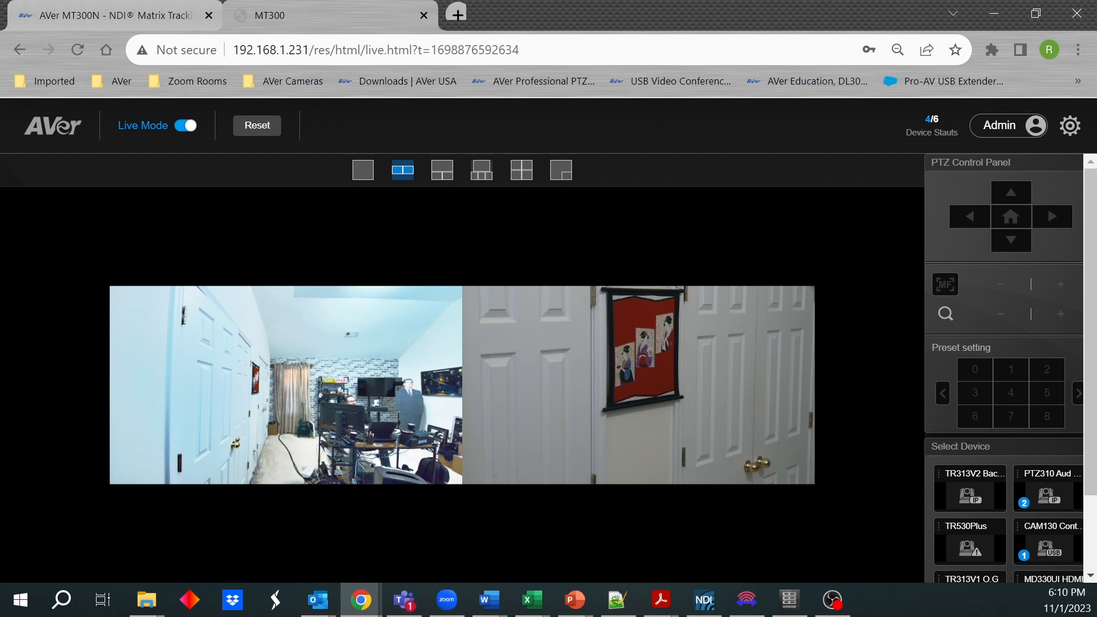
left_click(441, 169)
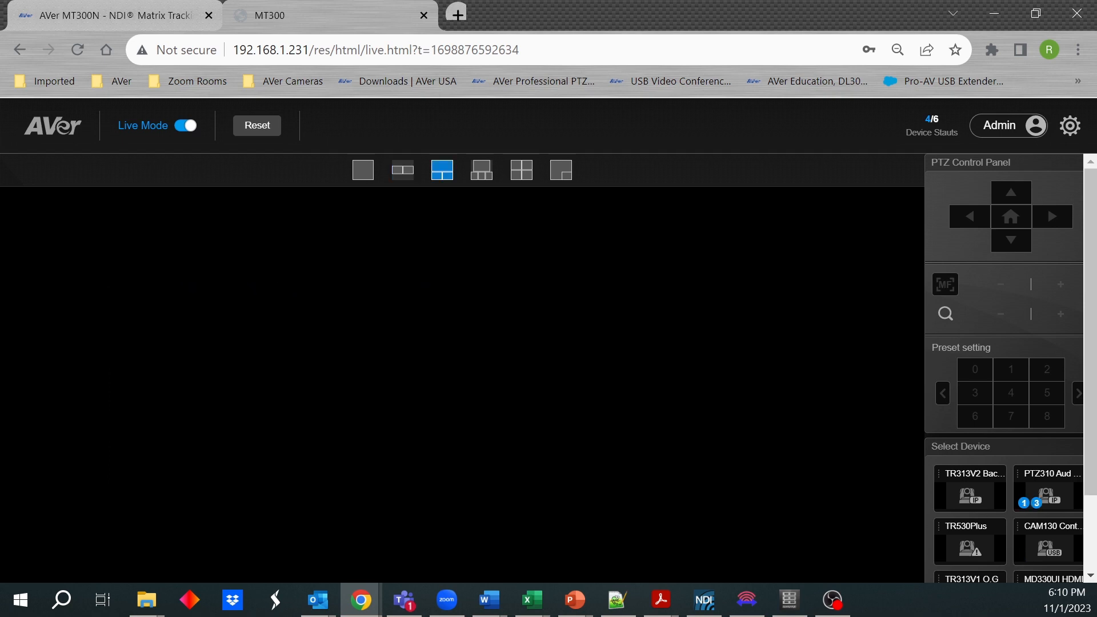
left_click(441, 169)
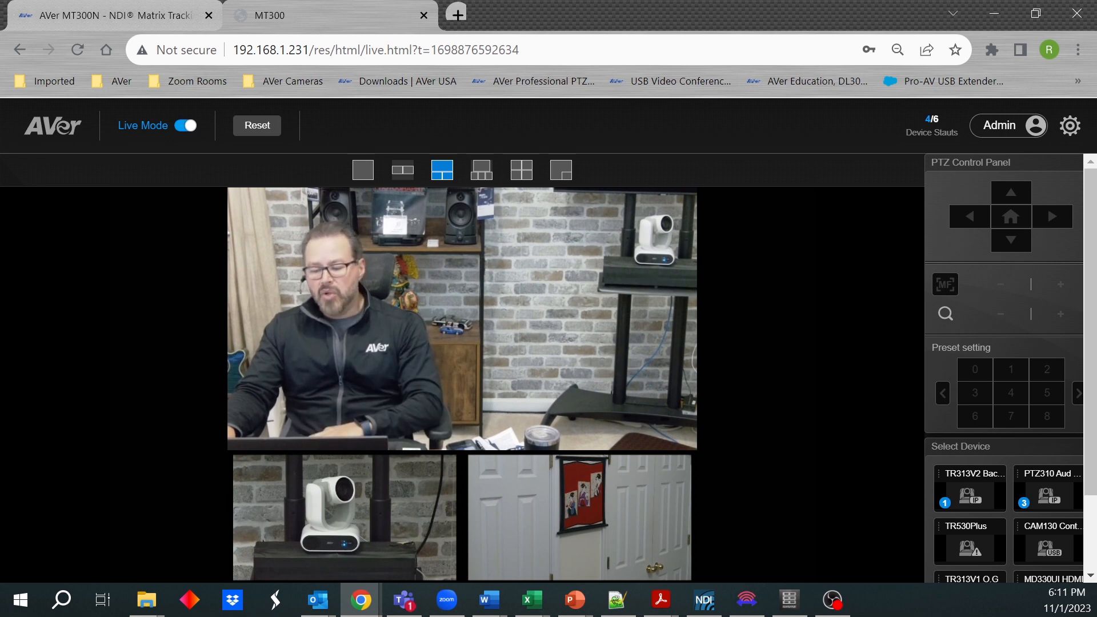
left_click(461, 316)
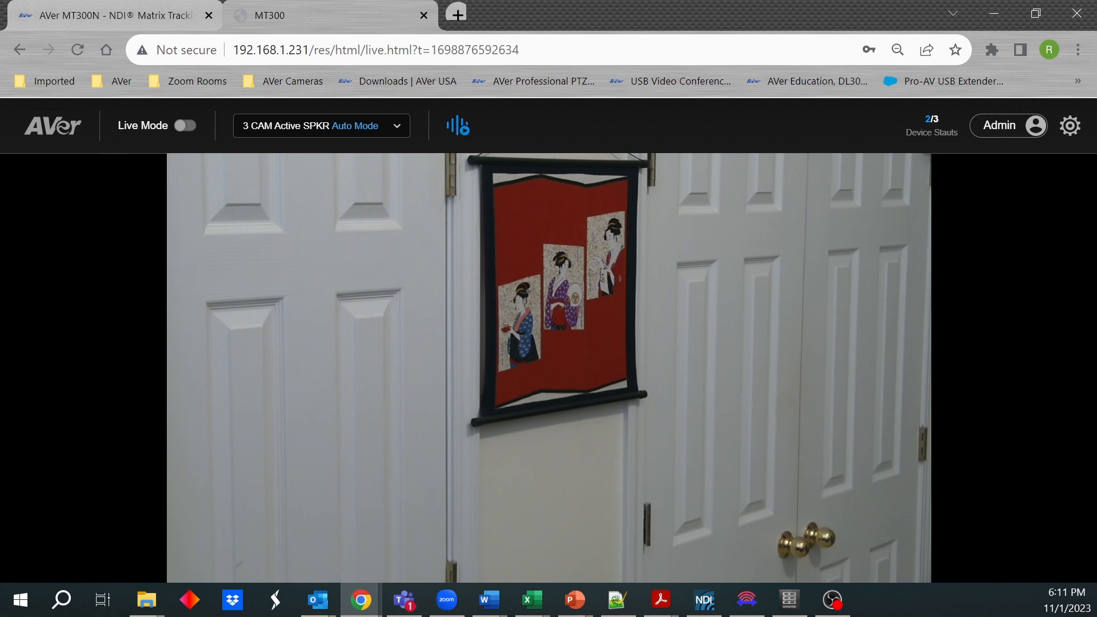
Step: Start adding a new camera device from Settings, keeping type Camera and reviewing connection methods
left_click(1069, 125)
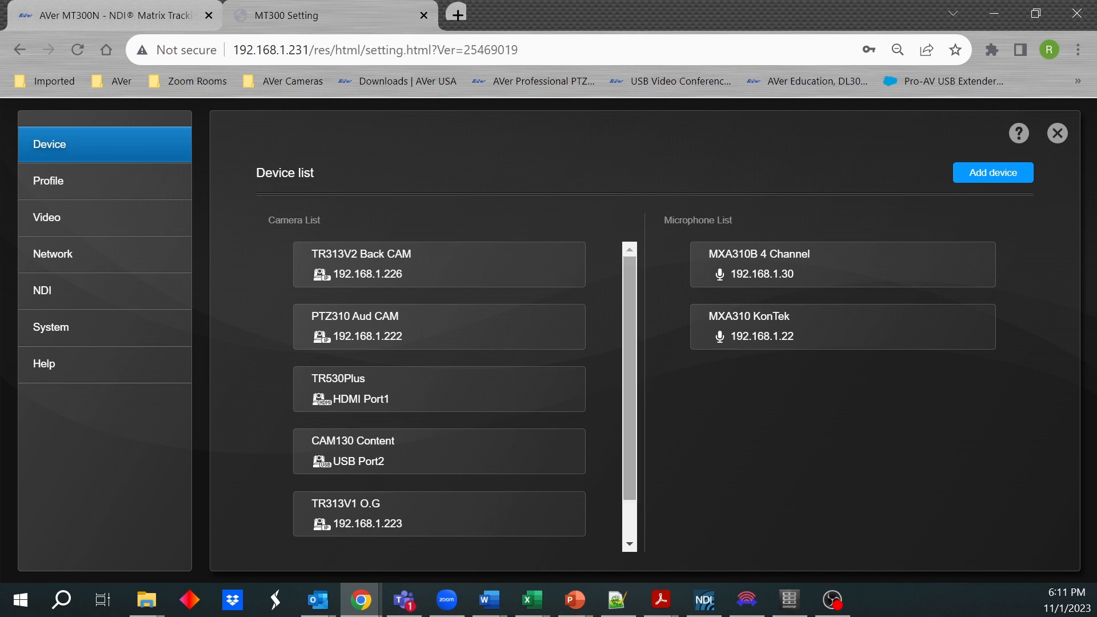
mouse_move(840, 263)
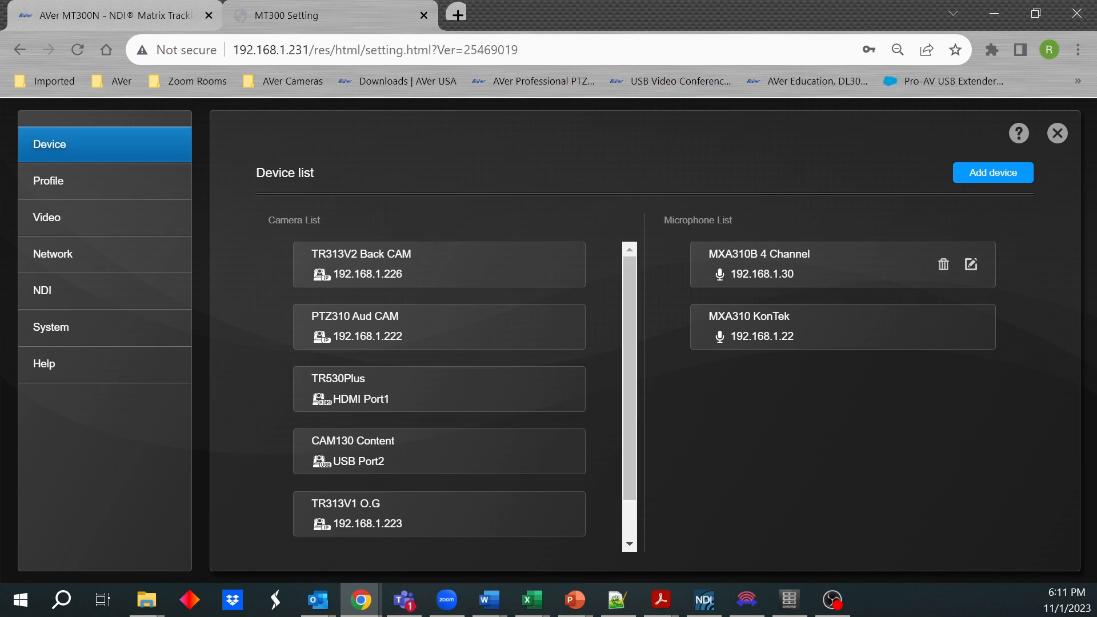
left_click(992, 173)
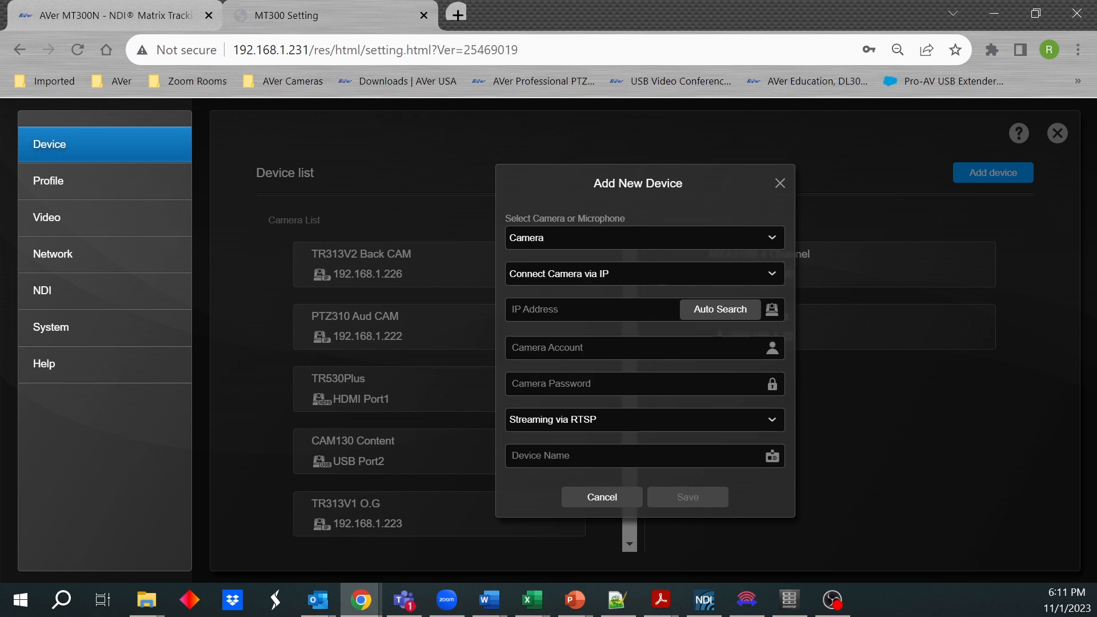
left_click(643, 237)
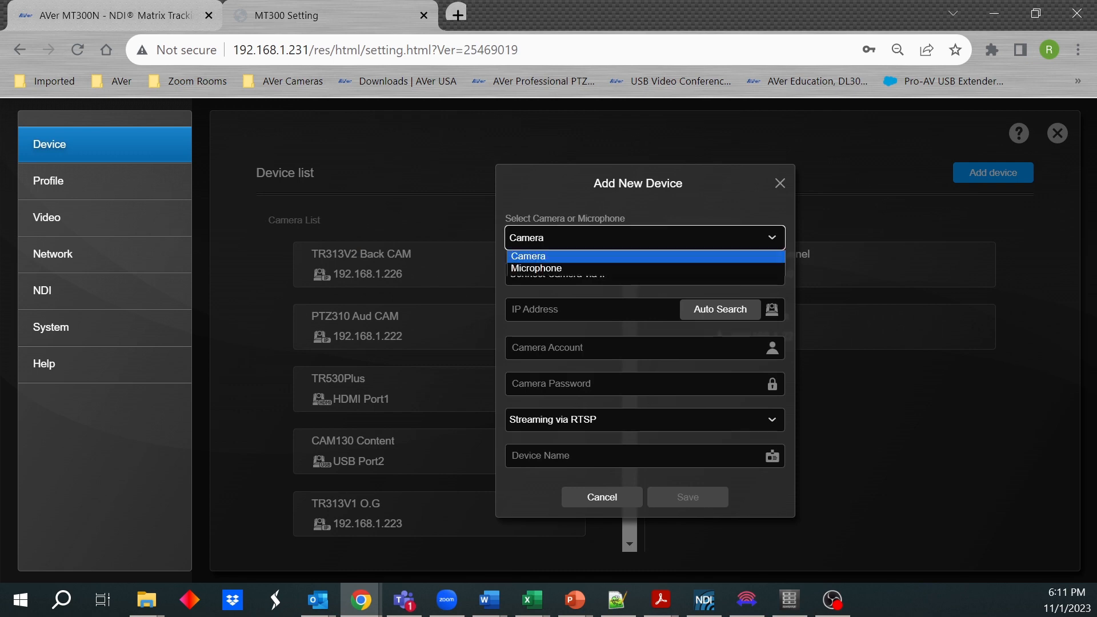
left_click(528, 256)
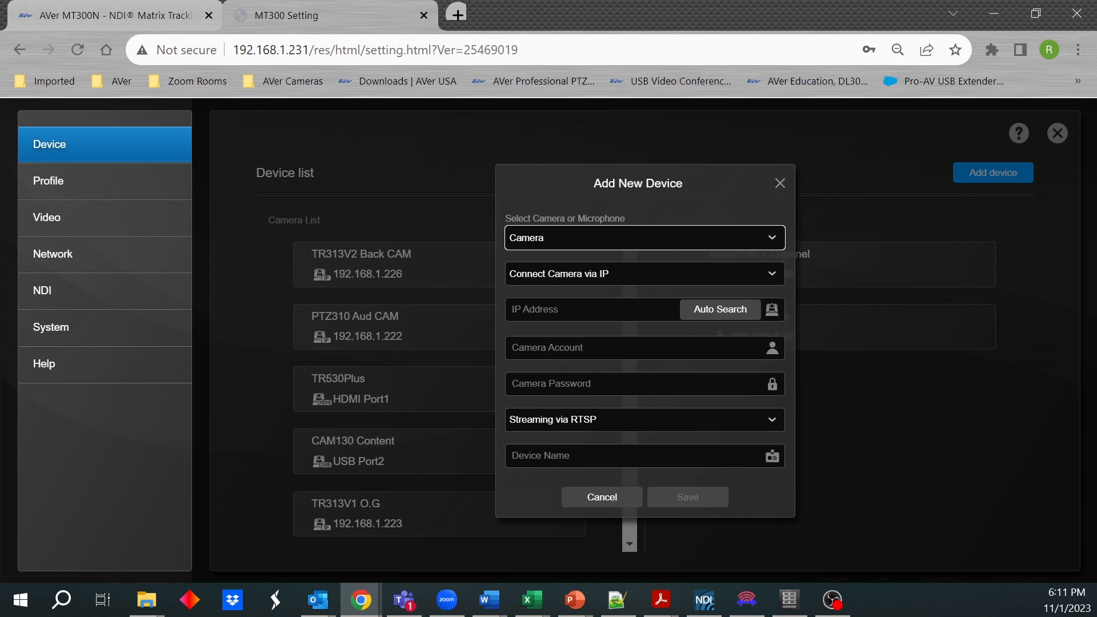
left_click(642, 273)
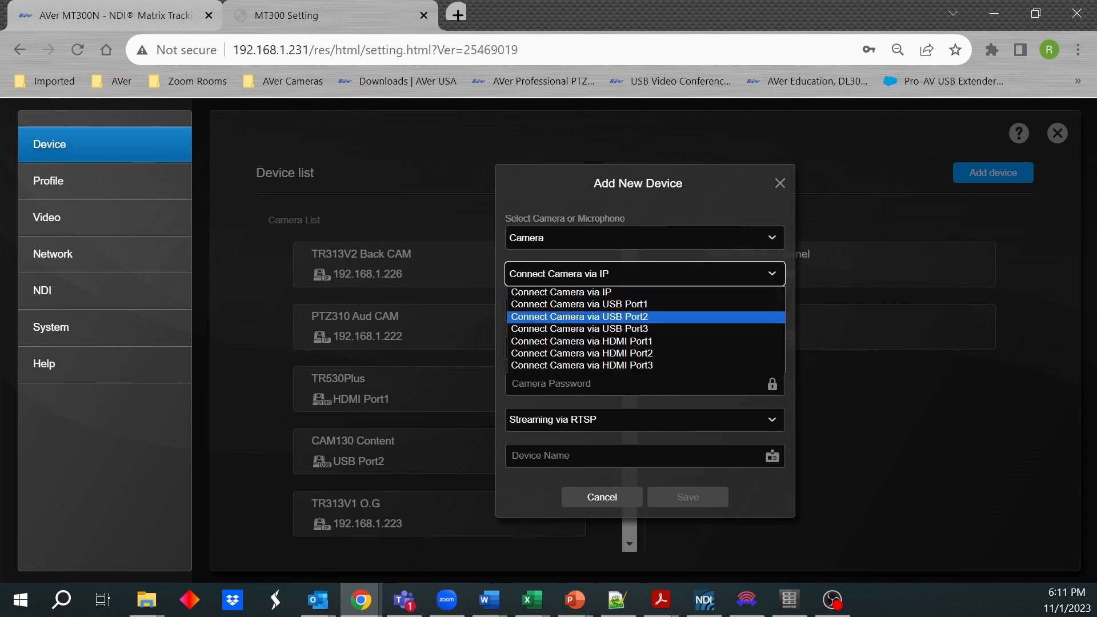
mouse_move(582, 365)
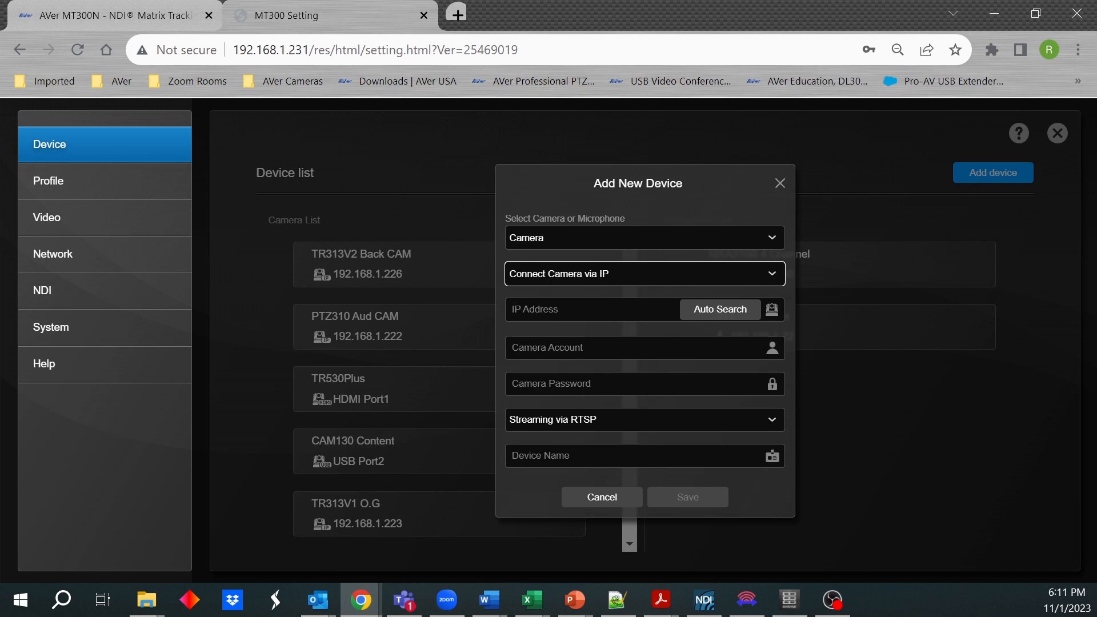
Step: Run Auto Search for networked cameras, then go back to the empty new-device form
left_click(589, 310)
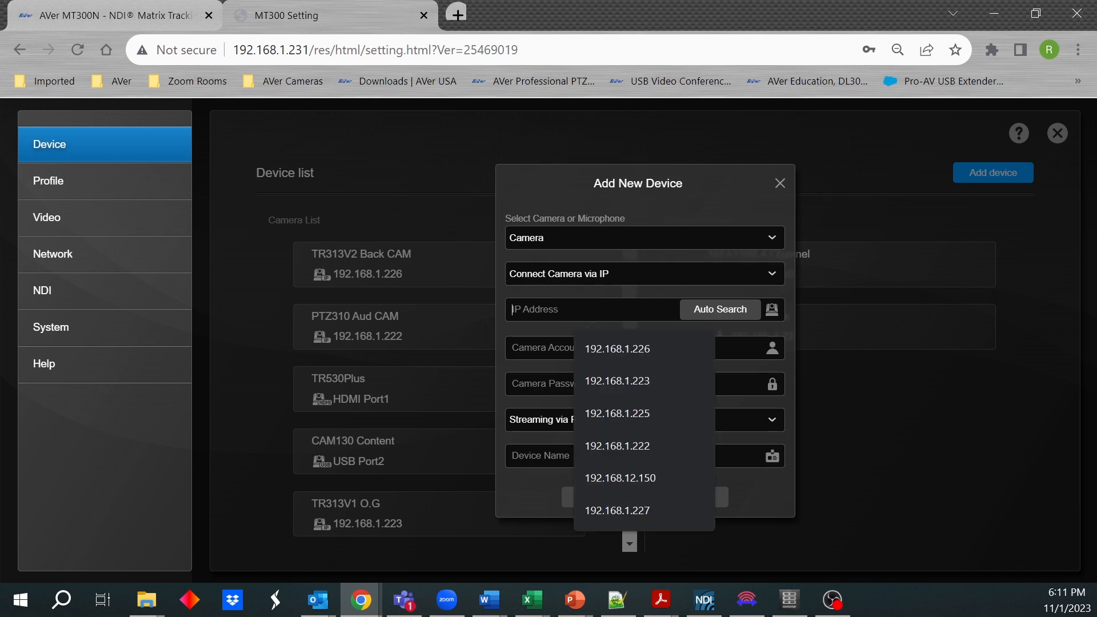
left_click(720, 310)
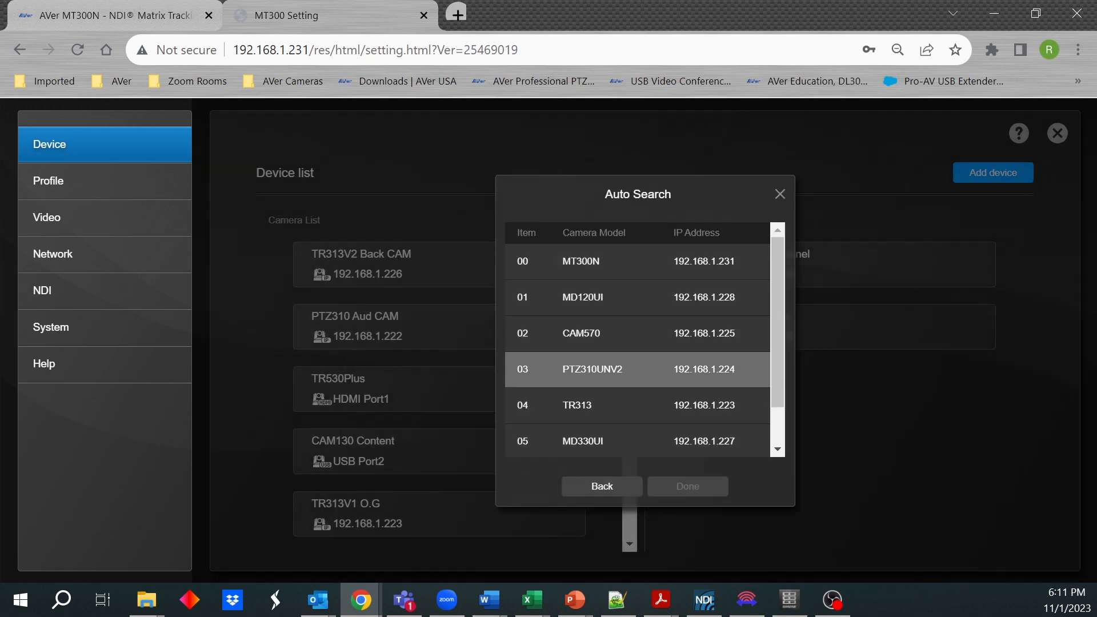
left_click(636, 333)
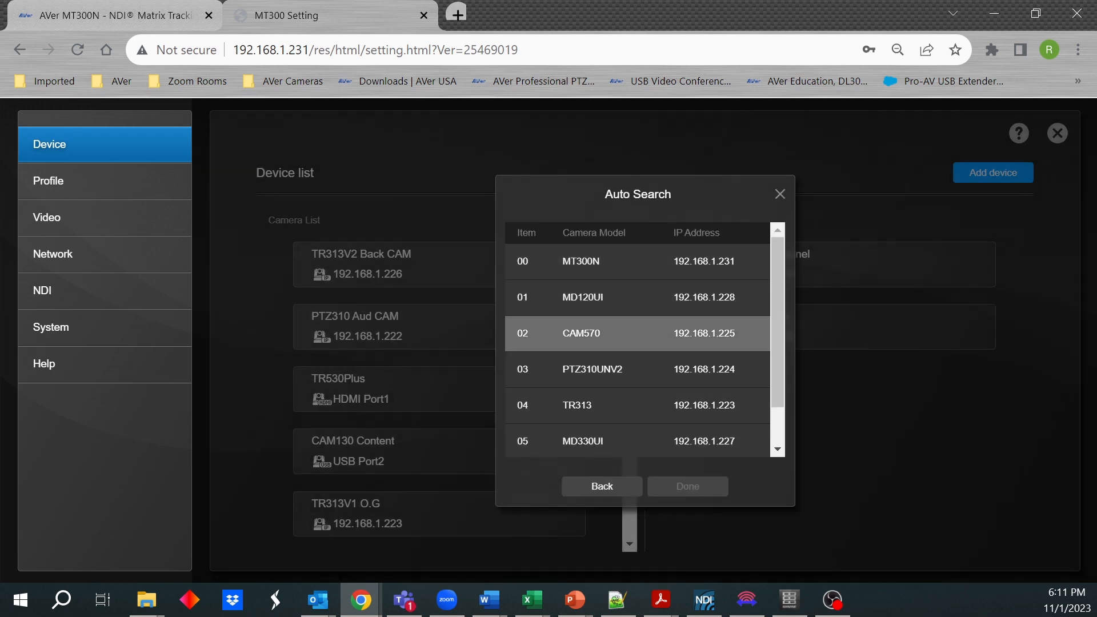
left_click(637, 332)
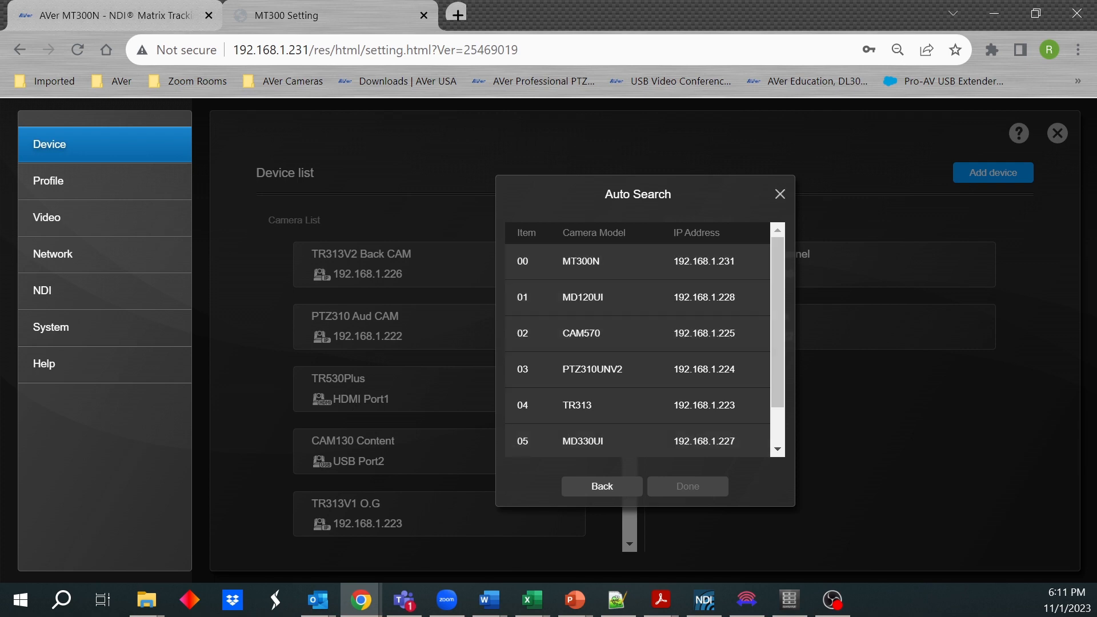
left_click(600, 487)
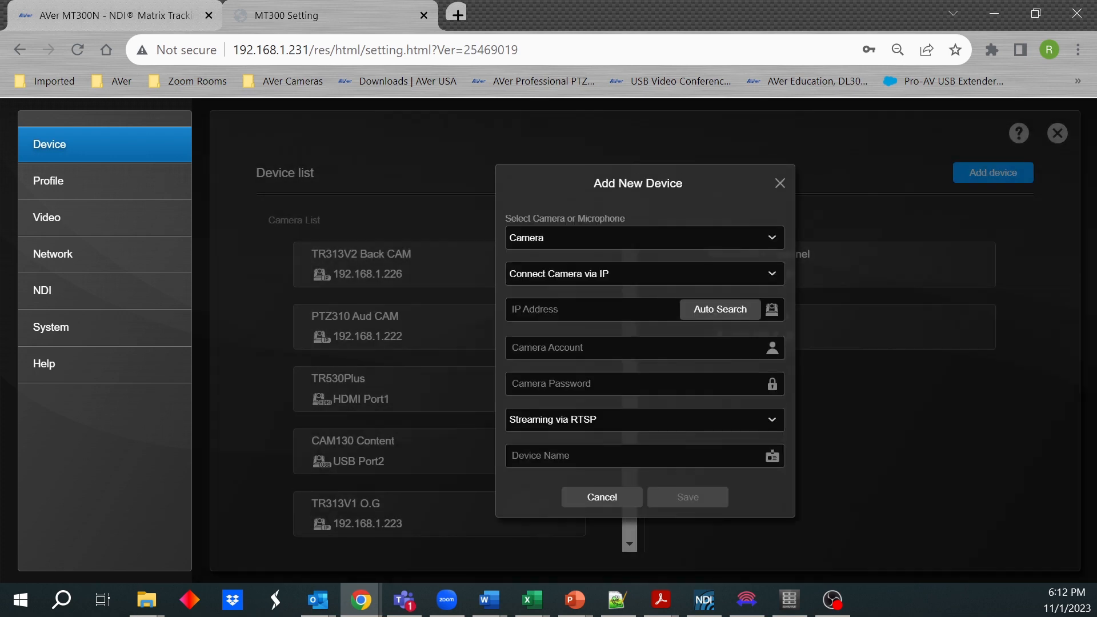
Step: Choose NDI streaming with NDI Group 'CLT Studio', then cancel the new-camera form
left_click(630, 347)
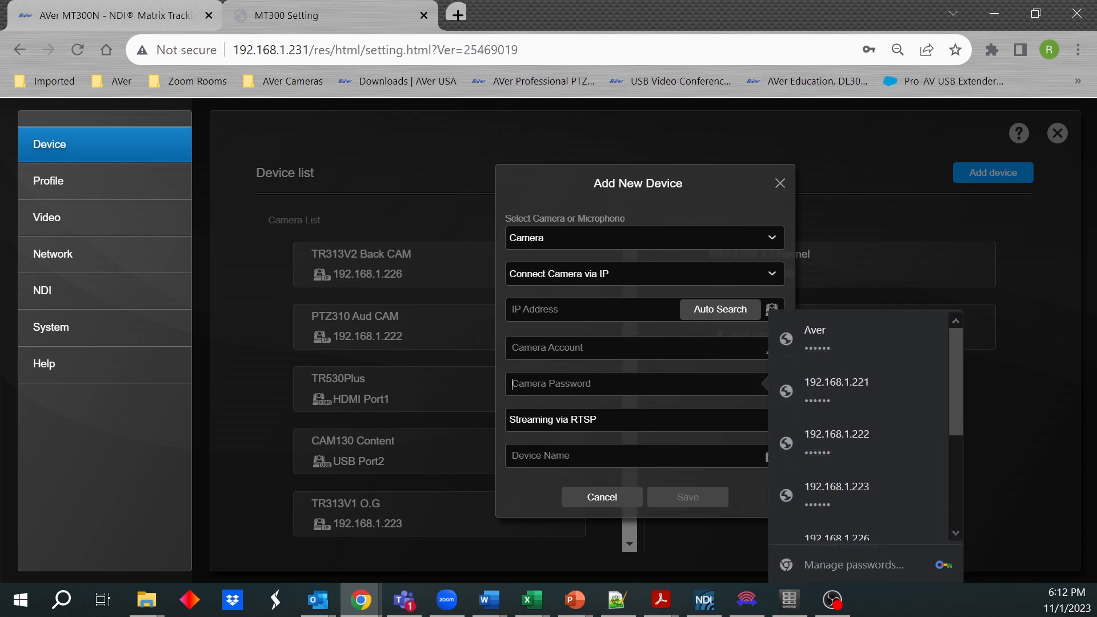
left_click(644, 419)
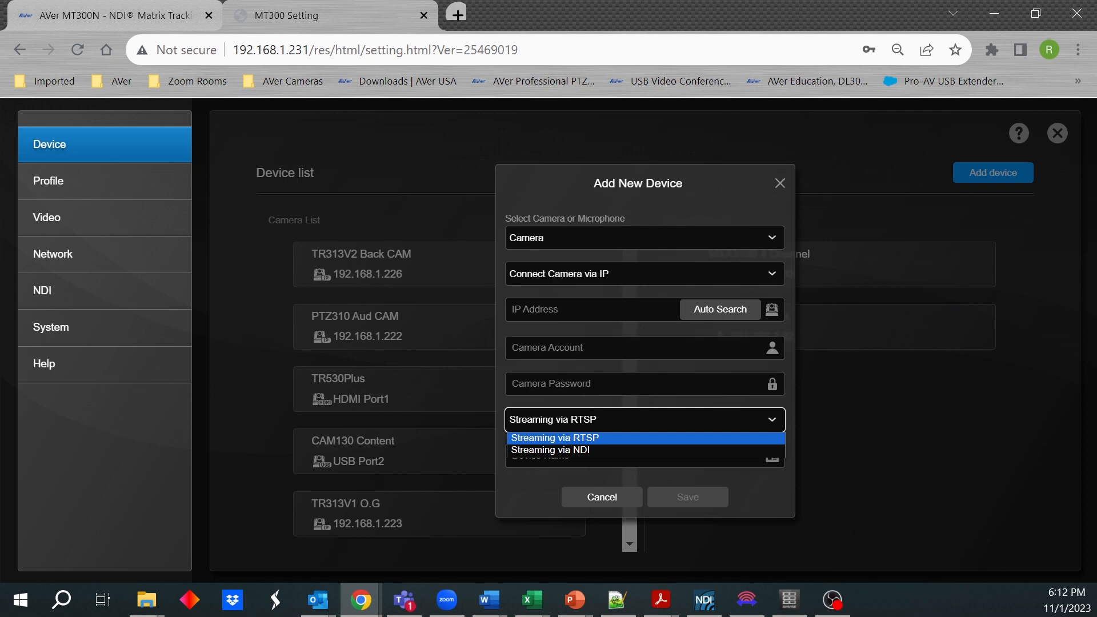
mouse_move(551, 450)
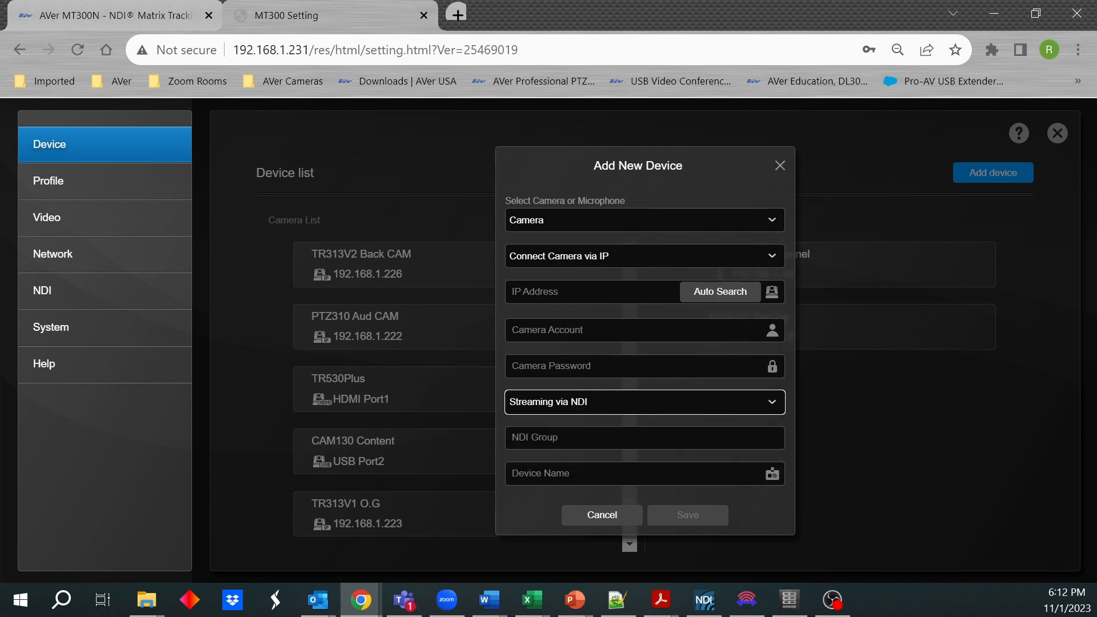
type("CLT Studio")
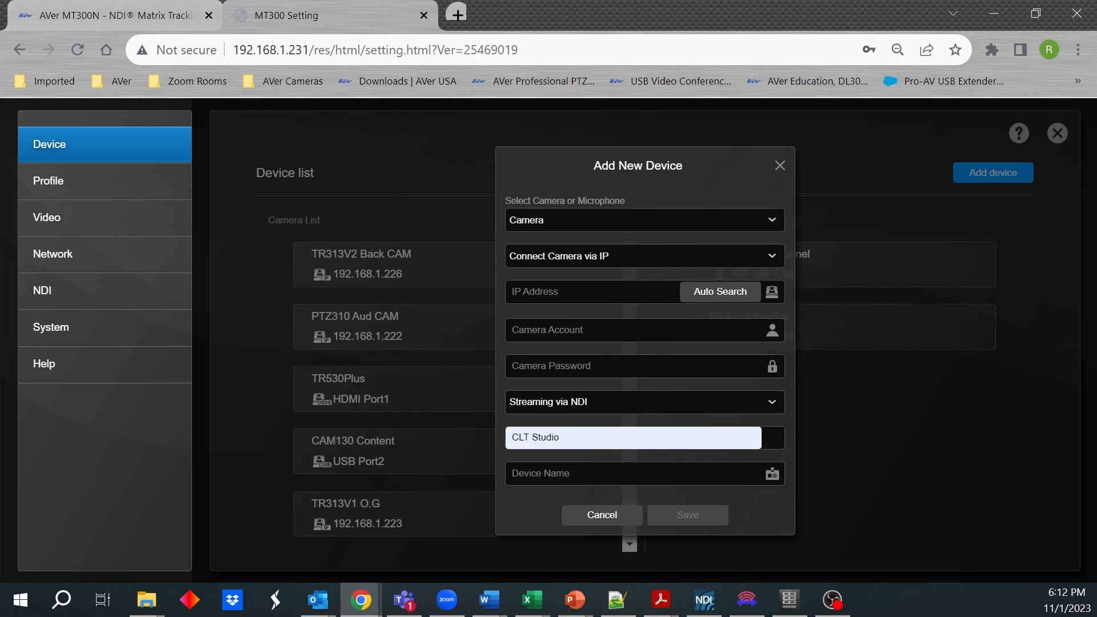
left_click(640, 437)
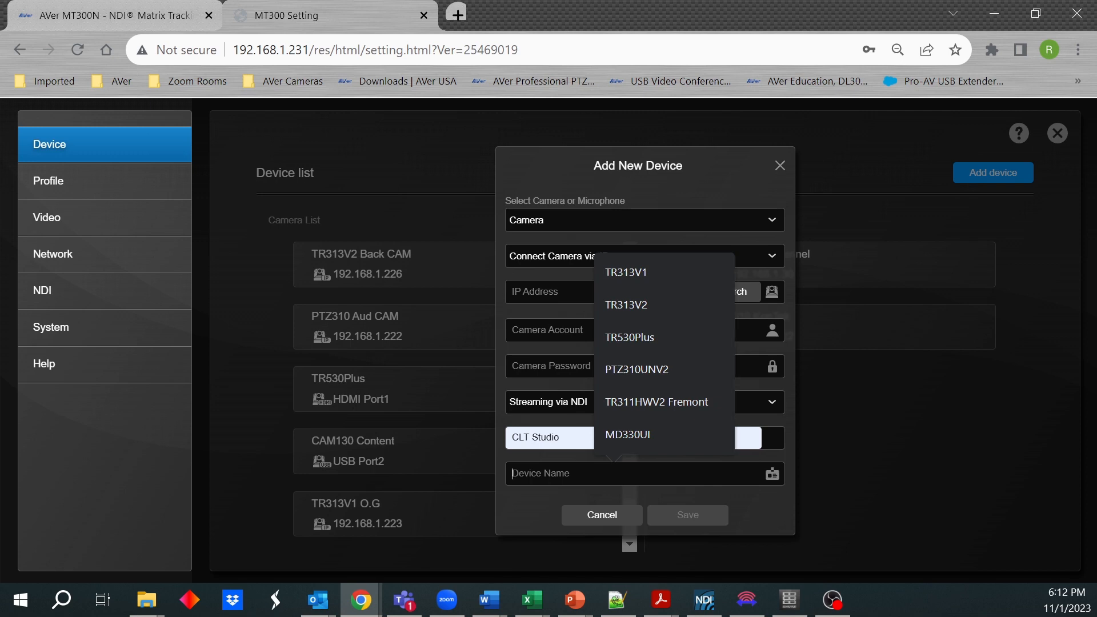
left_click(601, 515)
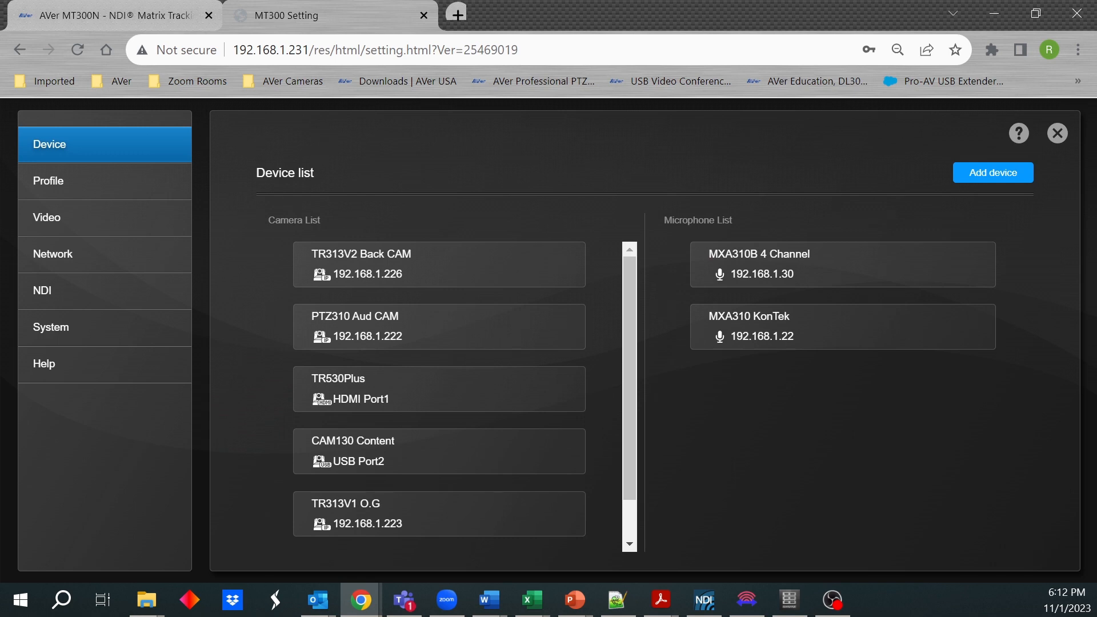
Step: Start a new Microphone device named 'MIC Fr...', then cancel it unsaved
left_click(992, 172)
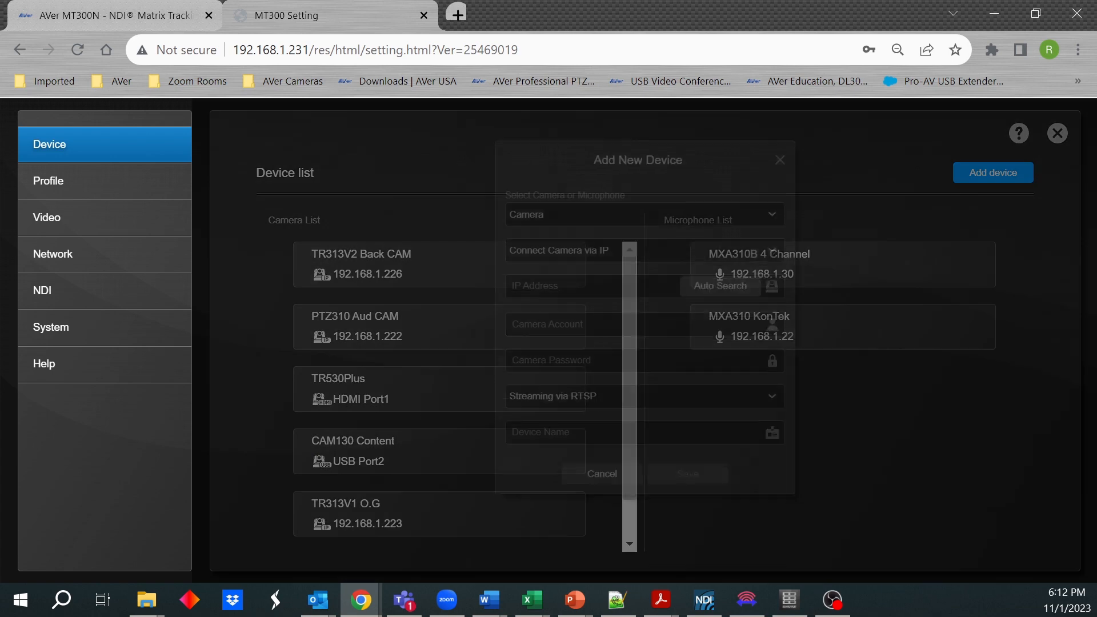
left_click(639, 237)
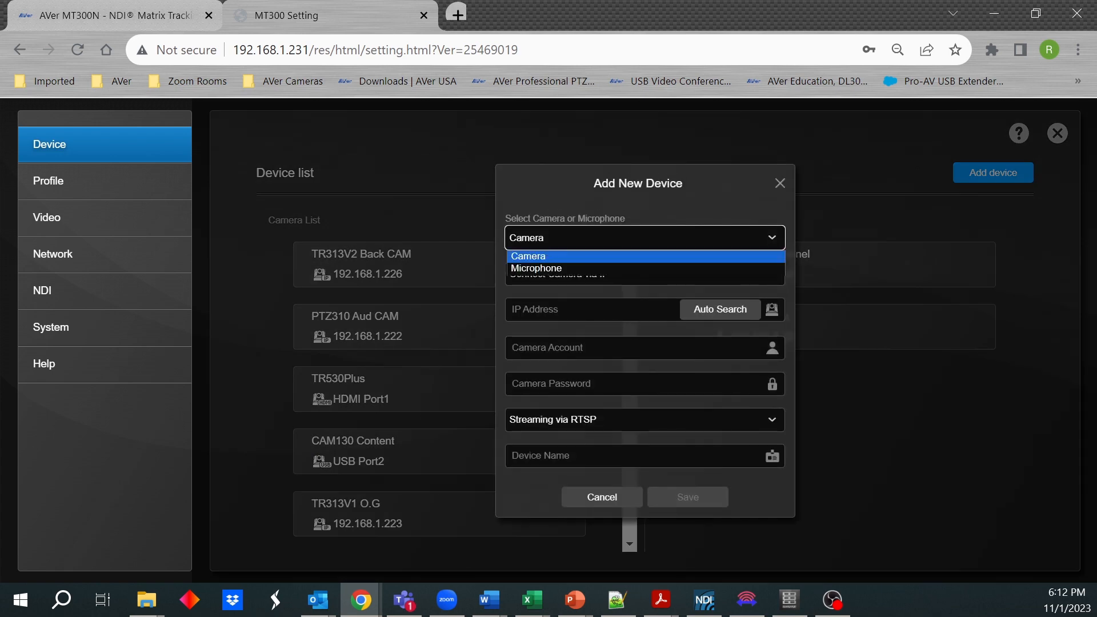
left_click(536, 267)
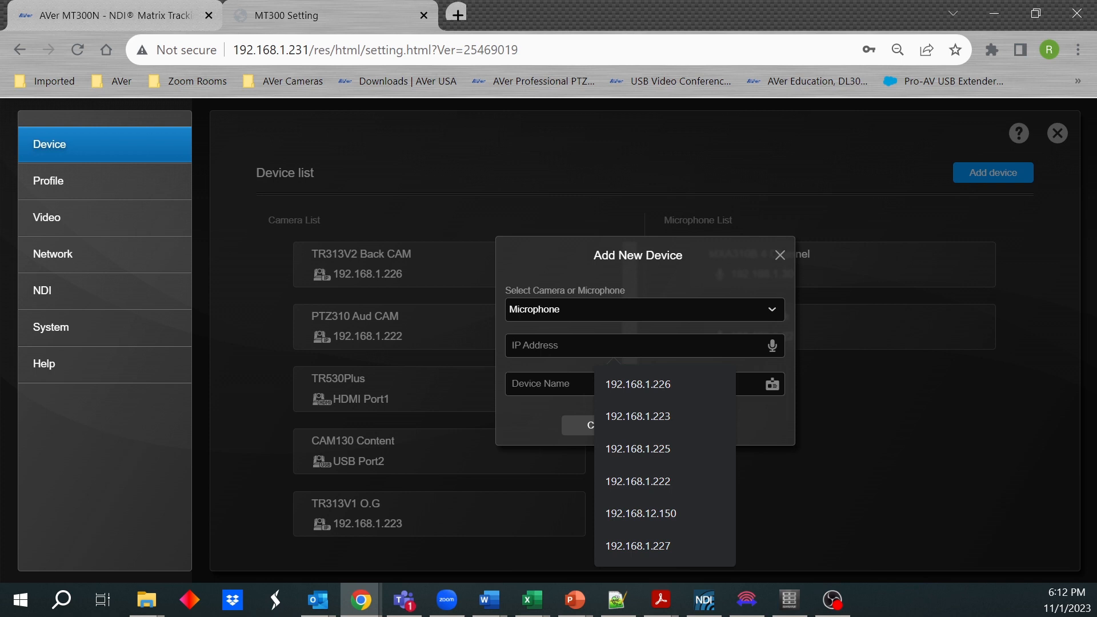
left_click(636, 384)
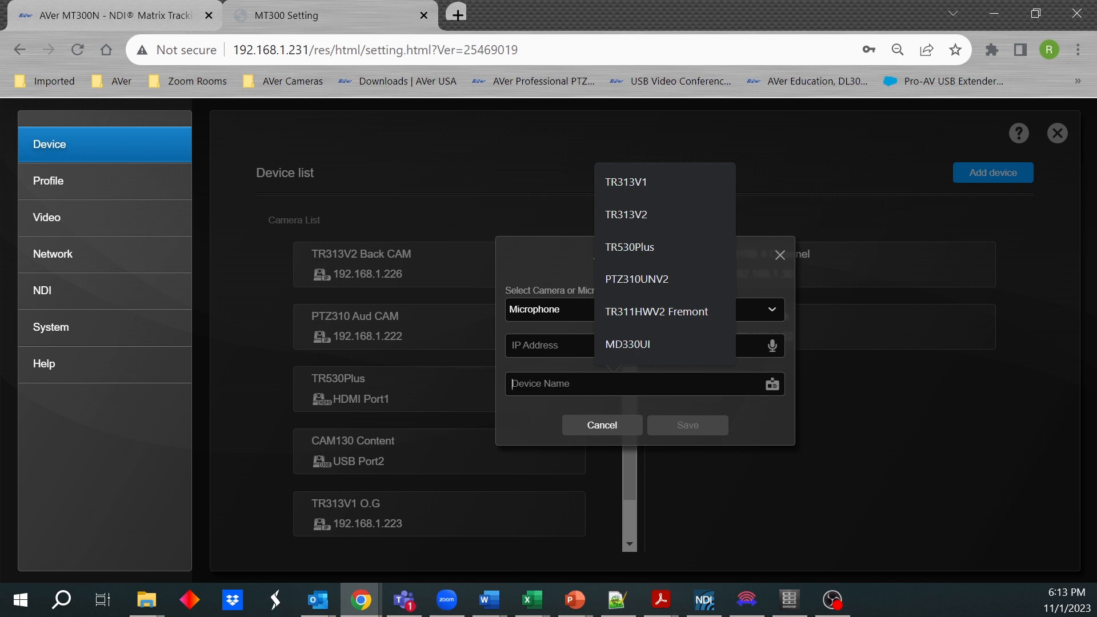
type("MIC Fr")
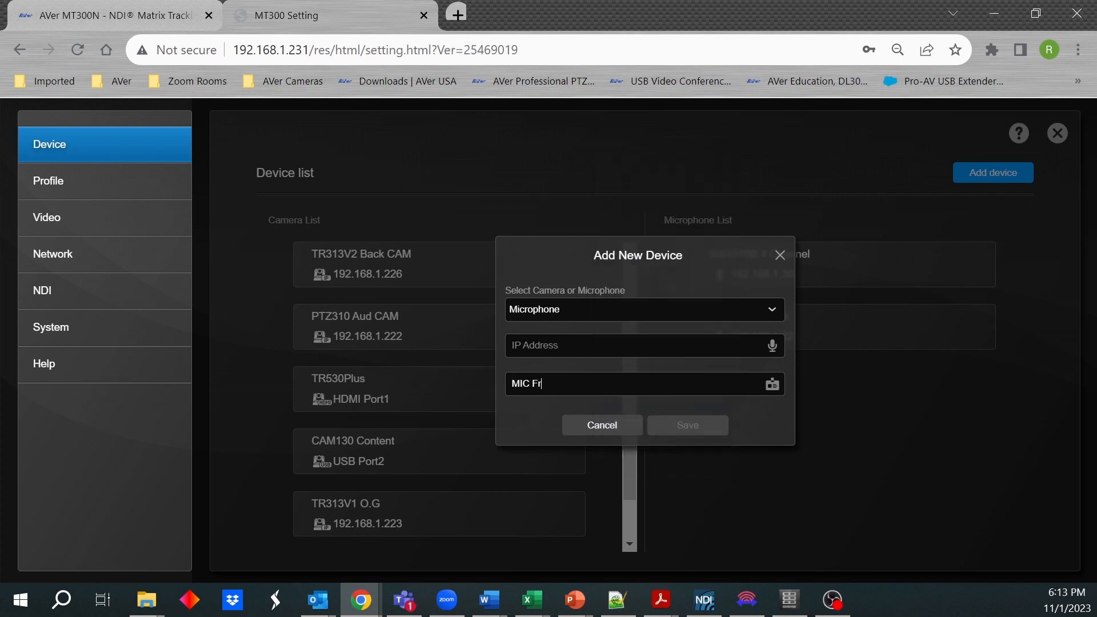
type("o")
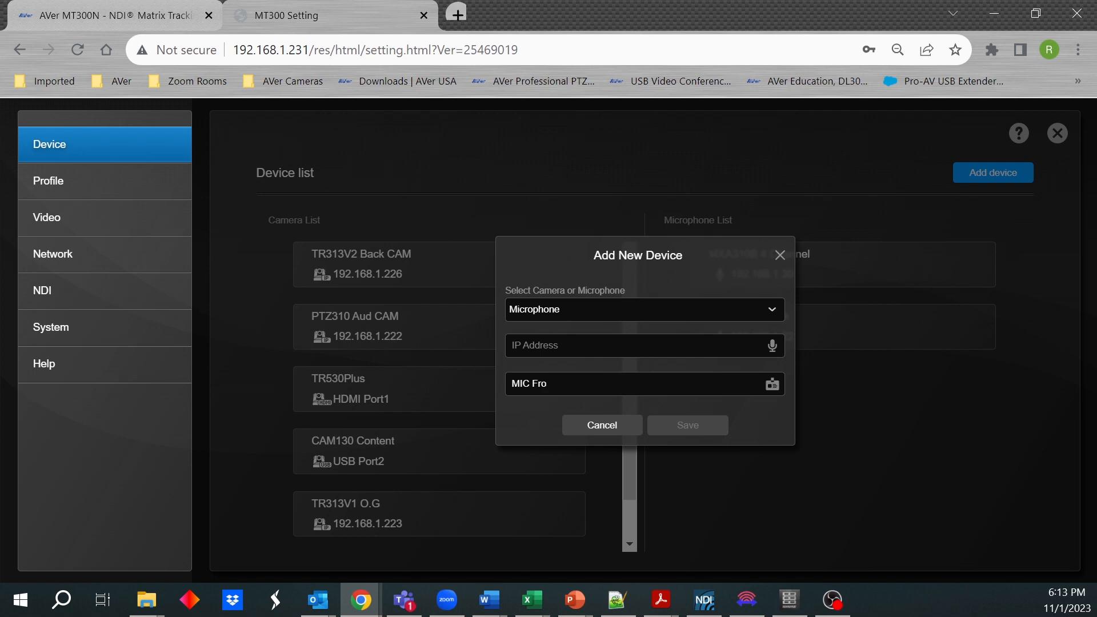
key("Backspace")
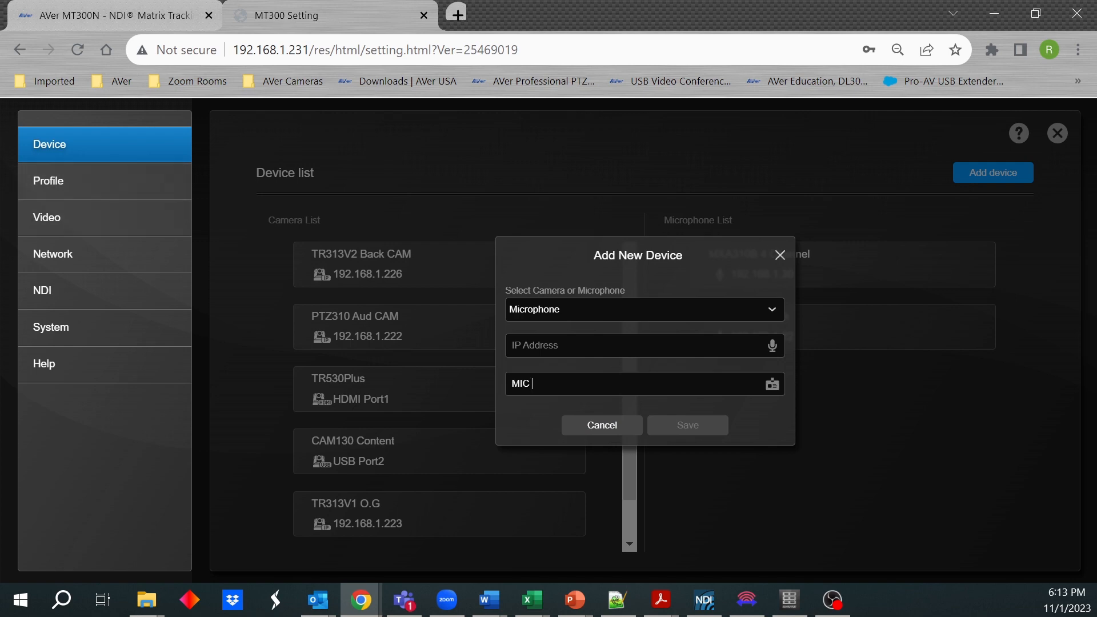
left_click(600, 425)
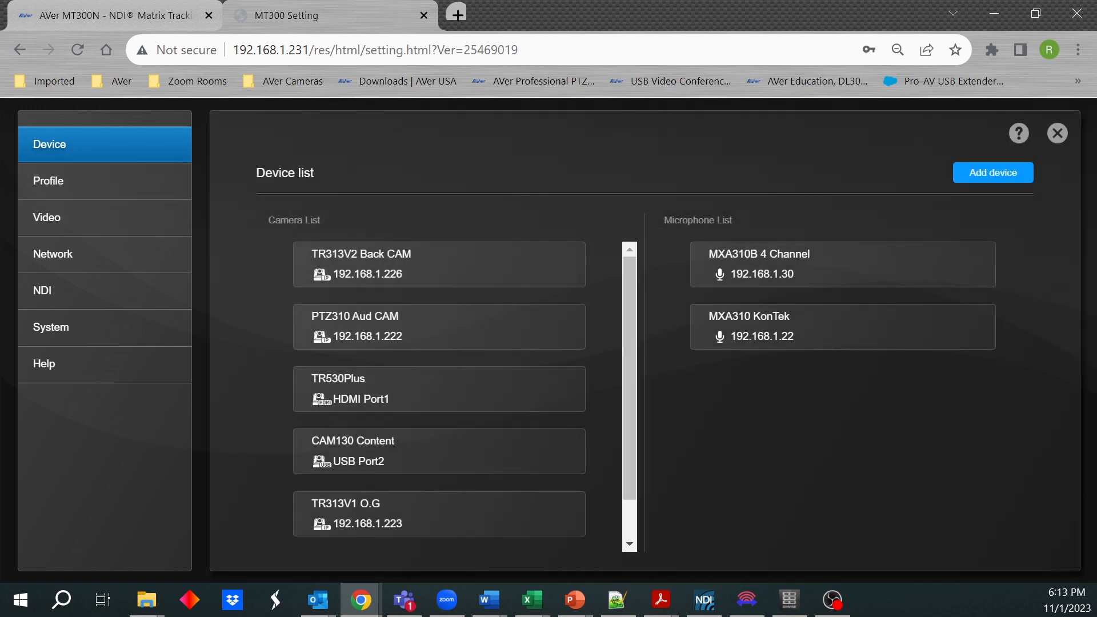
mouse_move(439, 388)
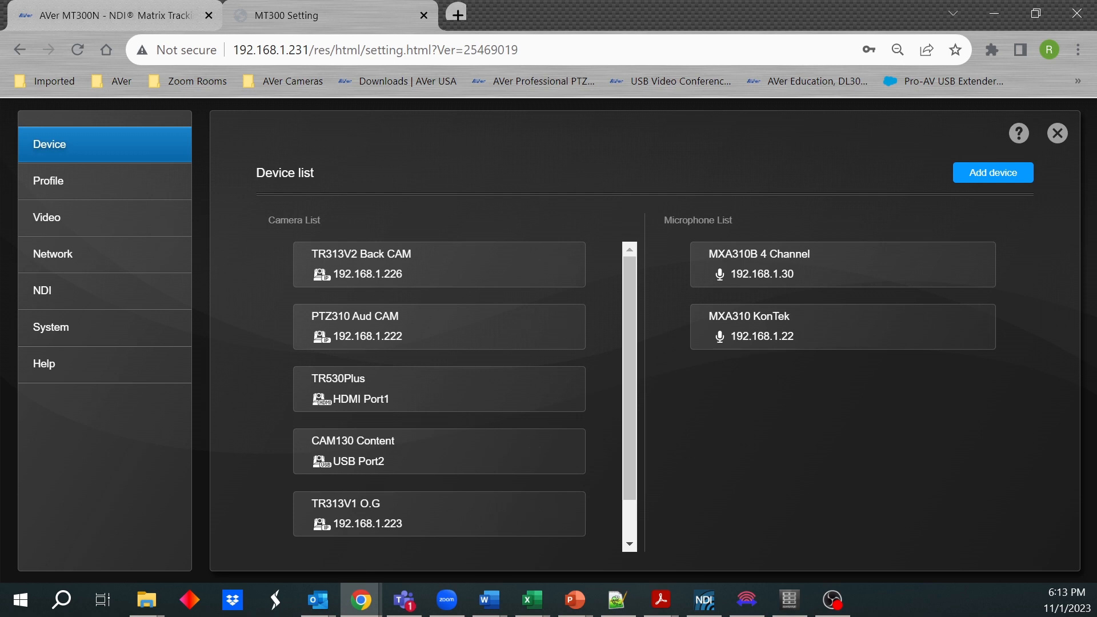
mouse_move(438, 451)
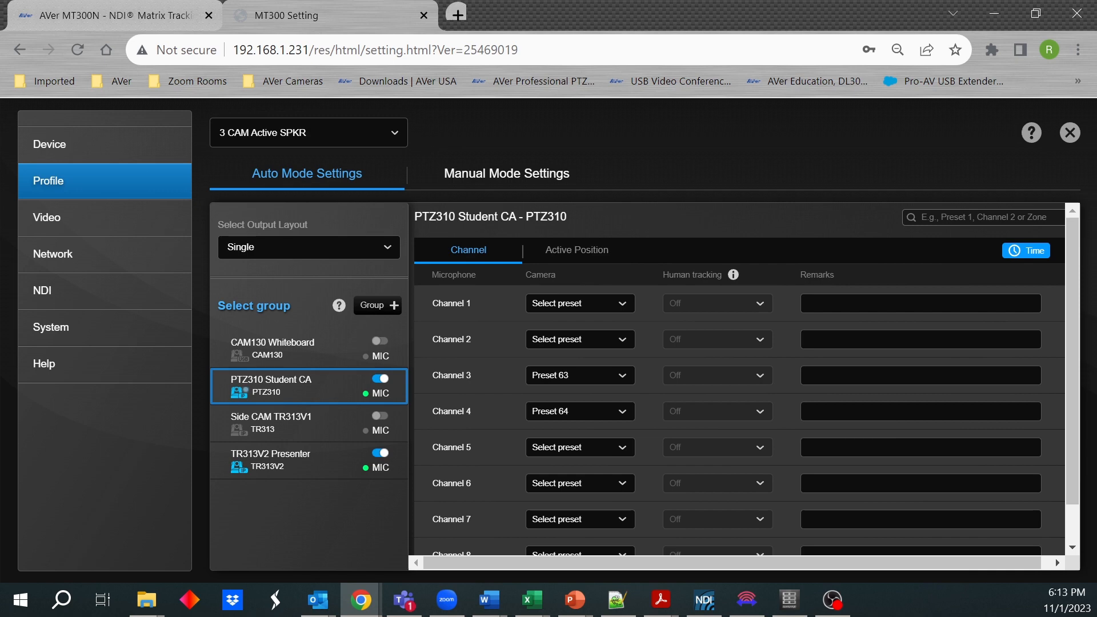
Step: Go to the Profile page for 3 CAM Active SPKR
left_click(307, 132)
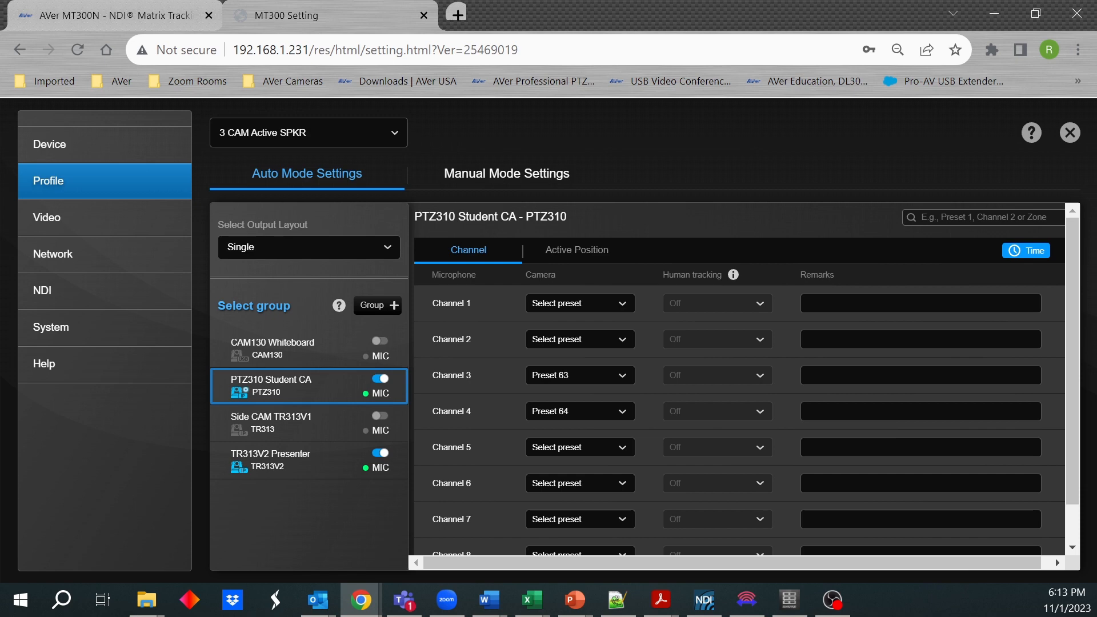
Step: Switch the 3 CAM Active SPKR profile to Manual Mode Settings
left_click(308, 246)
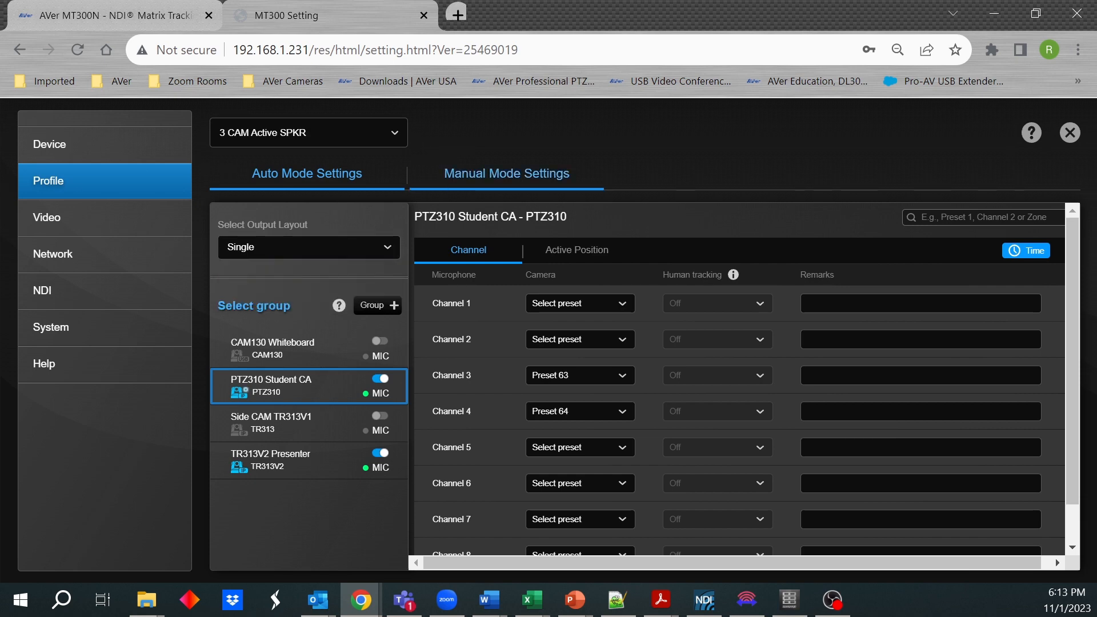
left_click(506, 174)
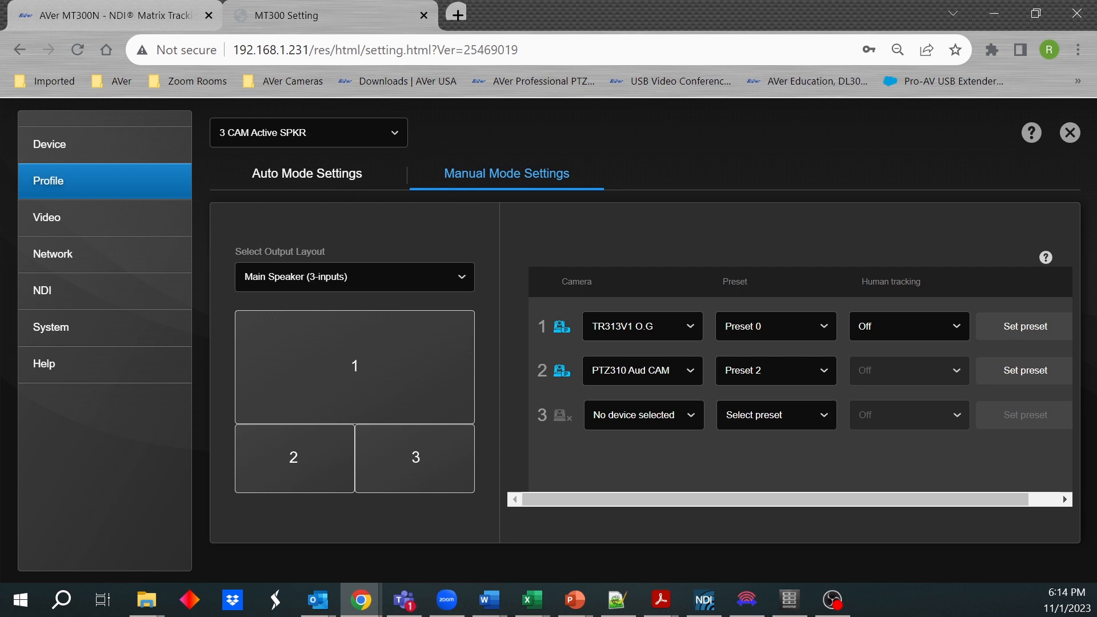
Step: Set the manual-mode output layout to Side-by-side, then return to Auto Mode Settings
left_click(353, 277)
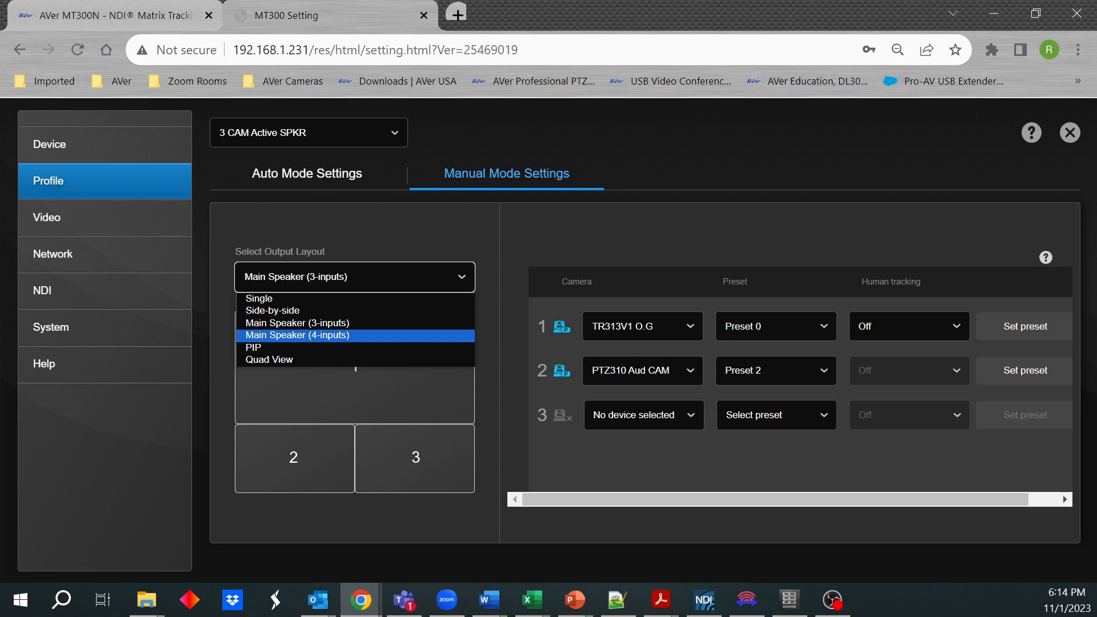
left_click(269, 359)
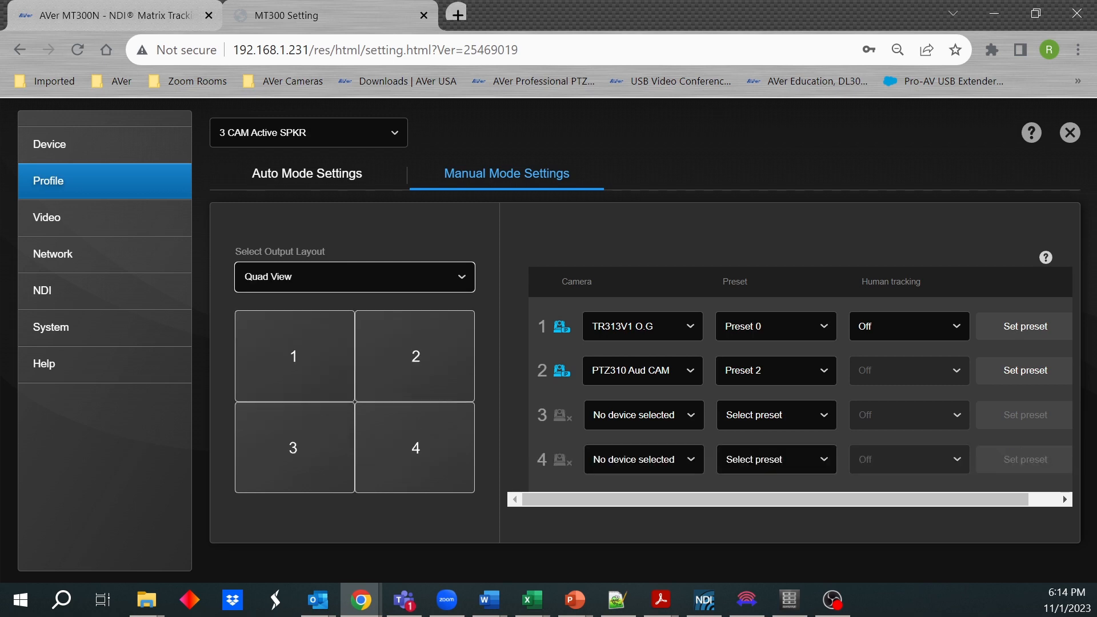
left_click(353, 277)
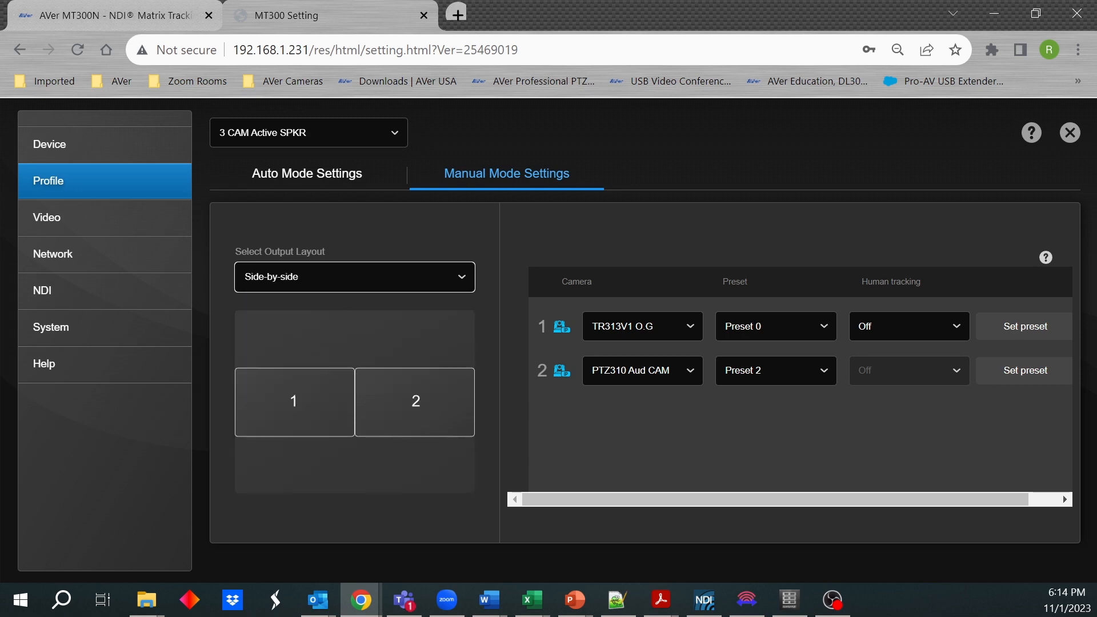
left_click(307, 174)
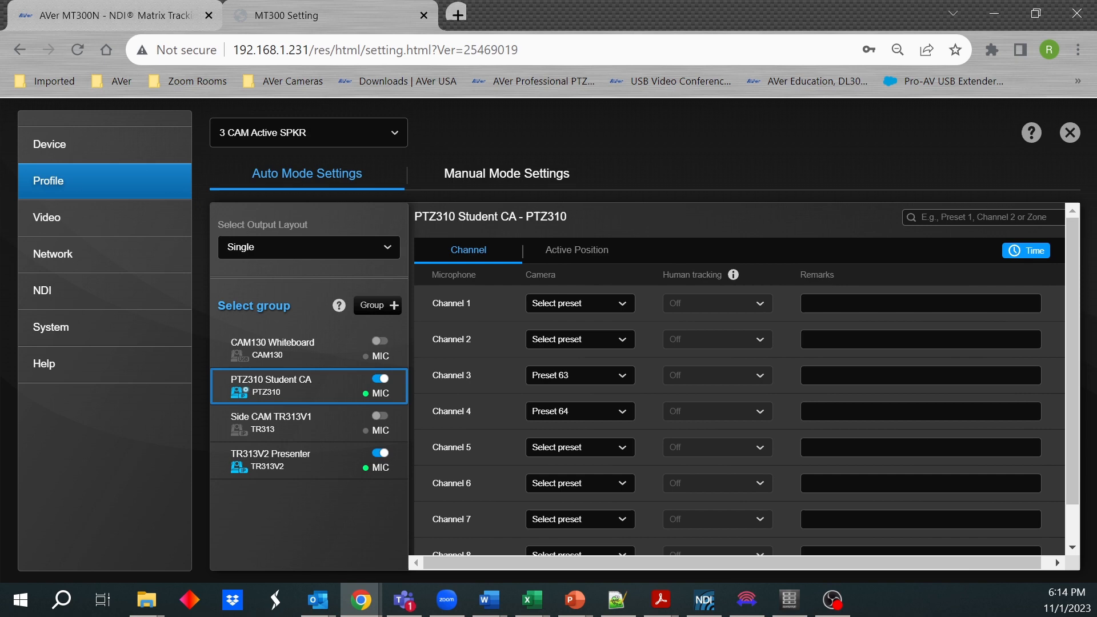
mouse_move(360, 416)
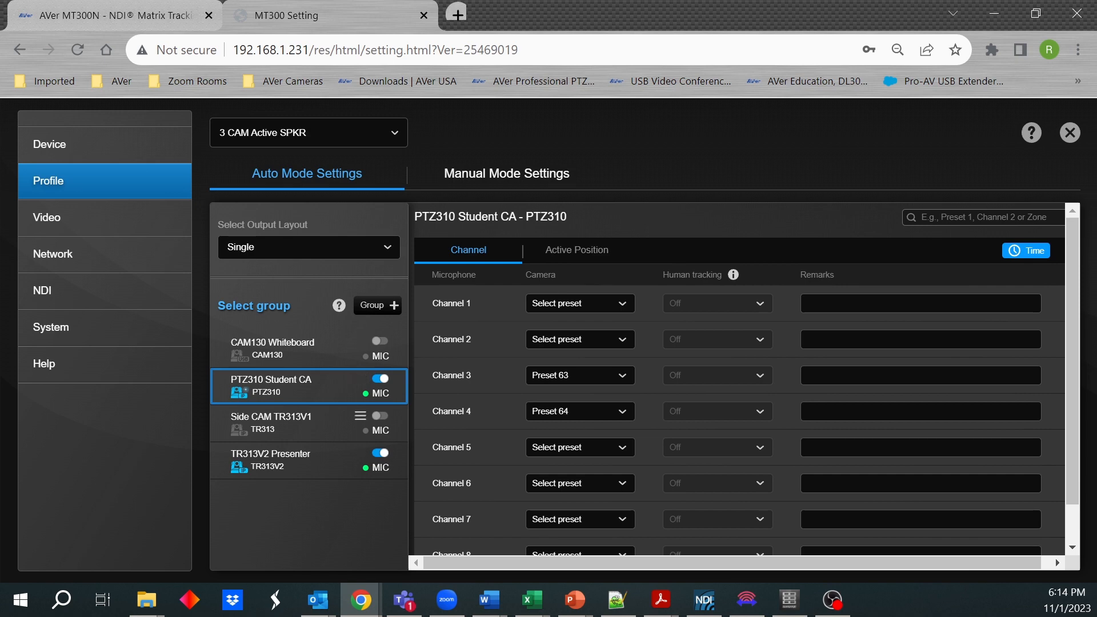
Step: Start a new Group via Link Camera & MIC and list the linkable cameras
left_click(369, 421)
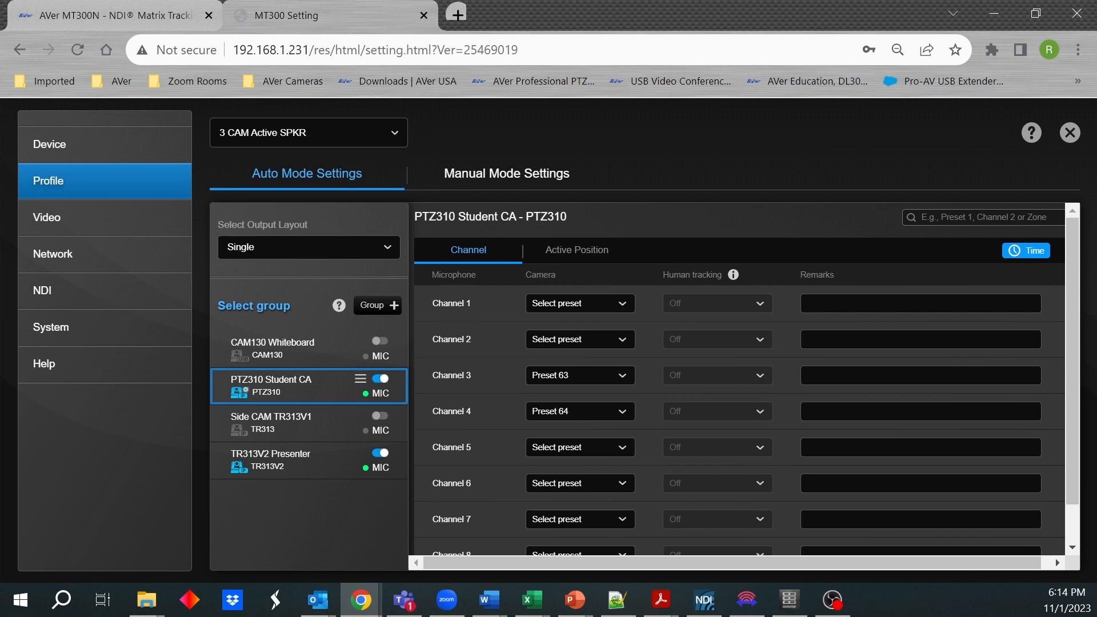
left_click(376, 305)
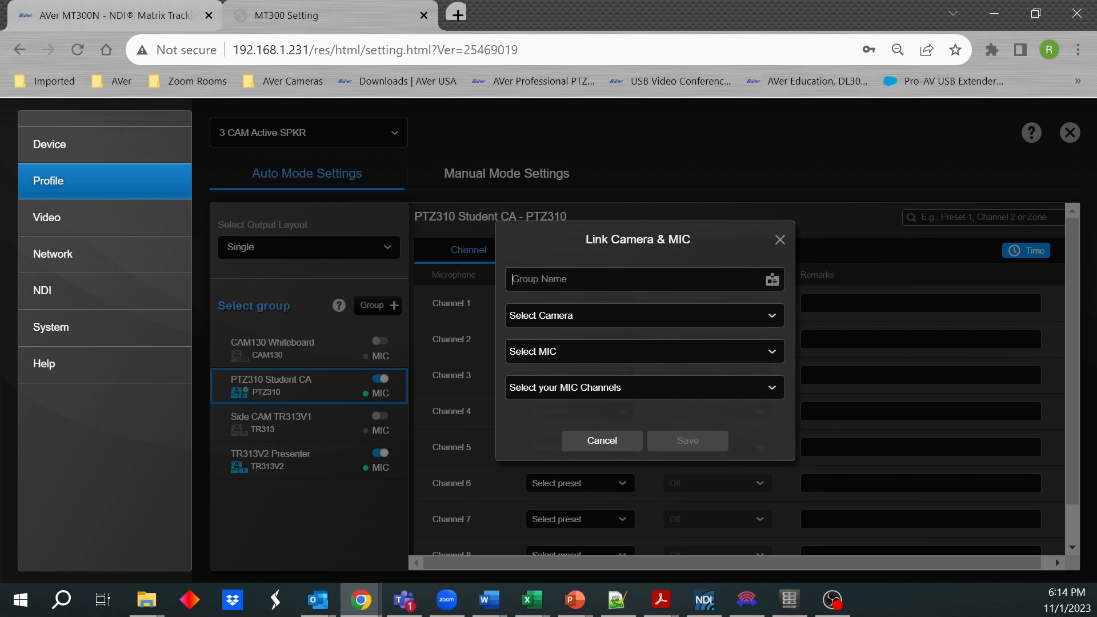
left_click(642, 316)
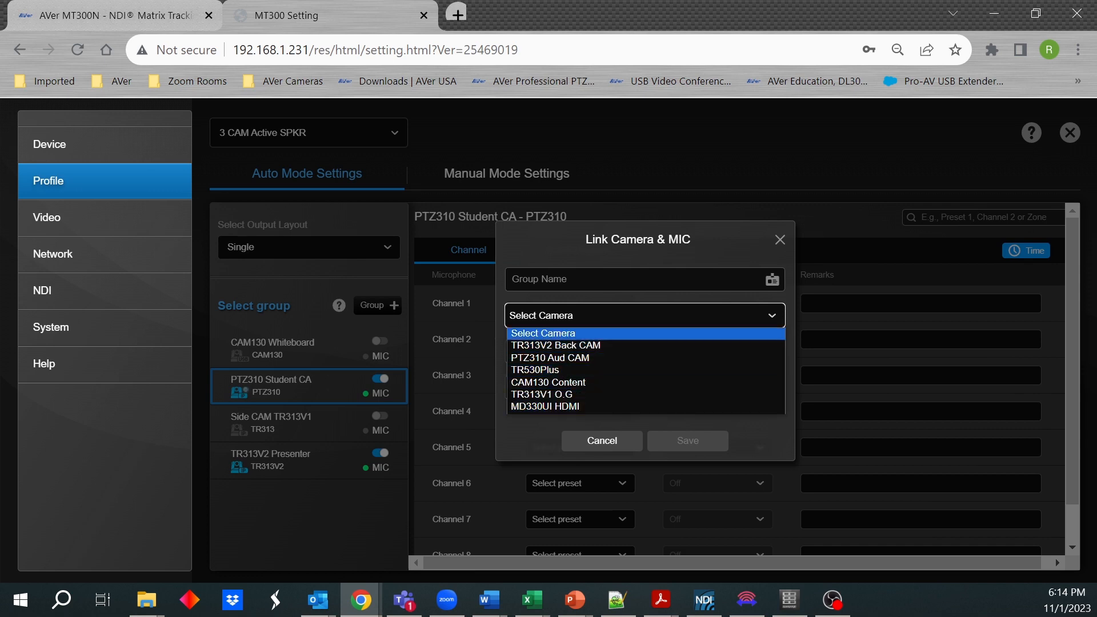
Step: Review the microphone choices (MXA310B, MXA310 KonTek) and the MIC channel count options
left_click(641, 351)
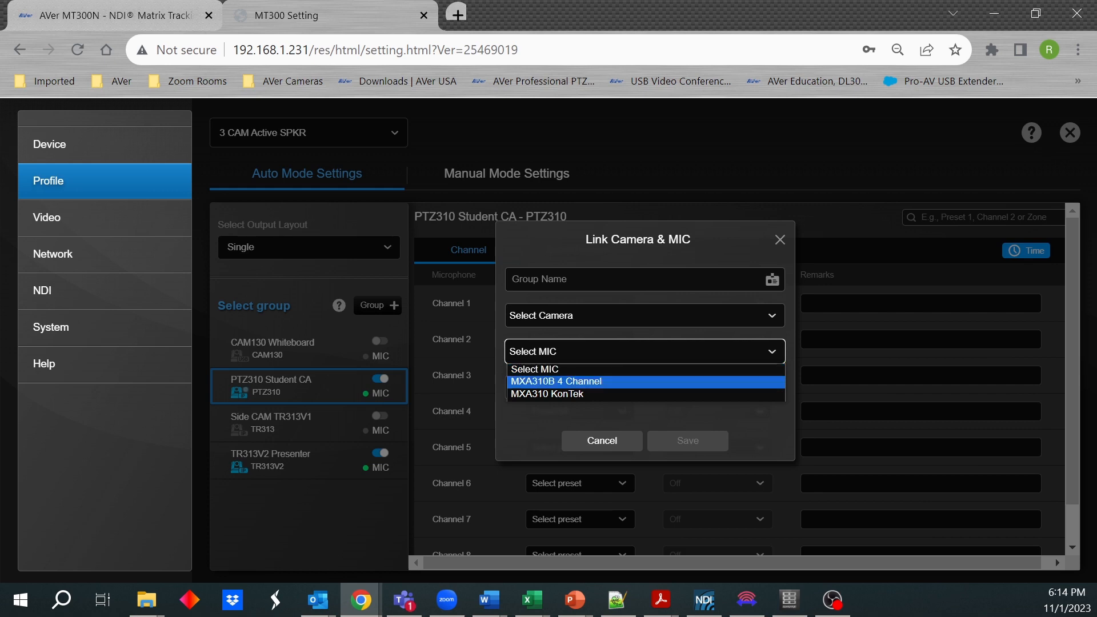
left_click(555, 382)
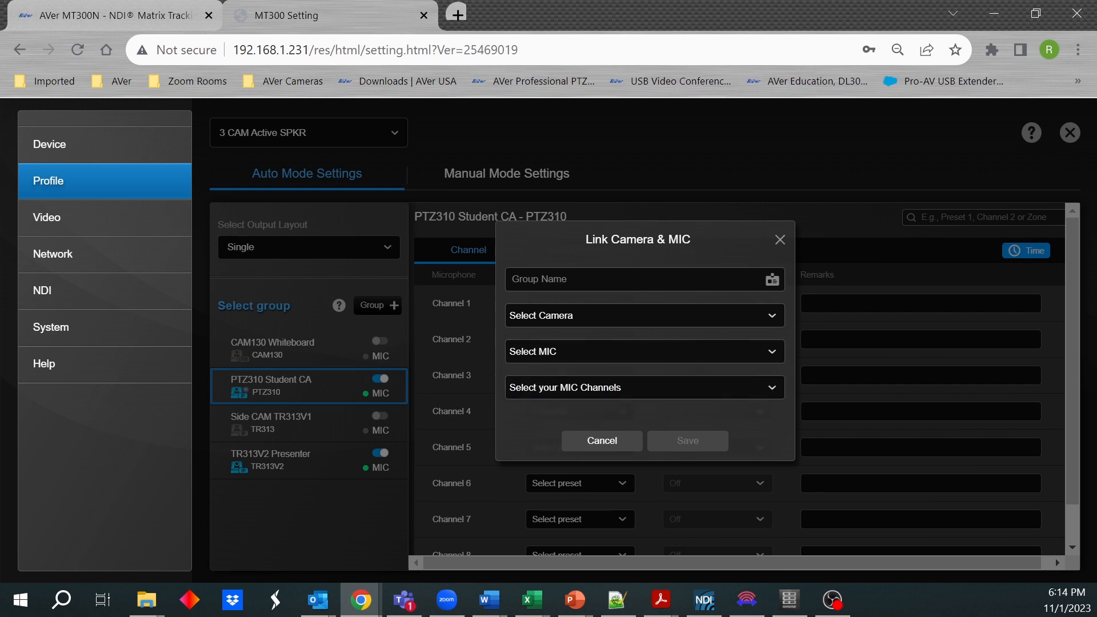
left_click(638, 387)
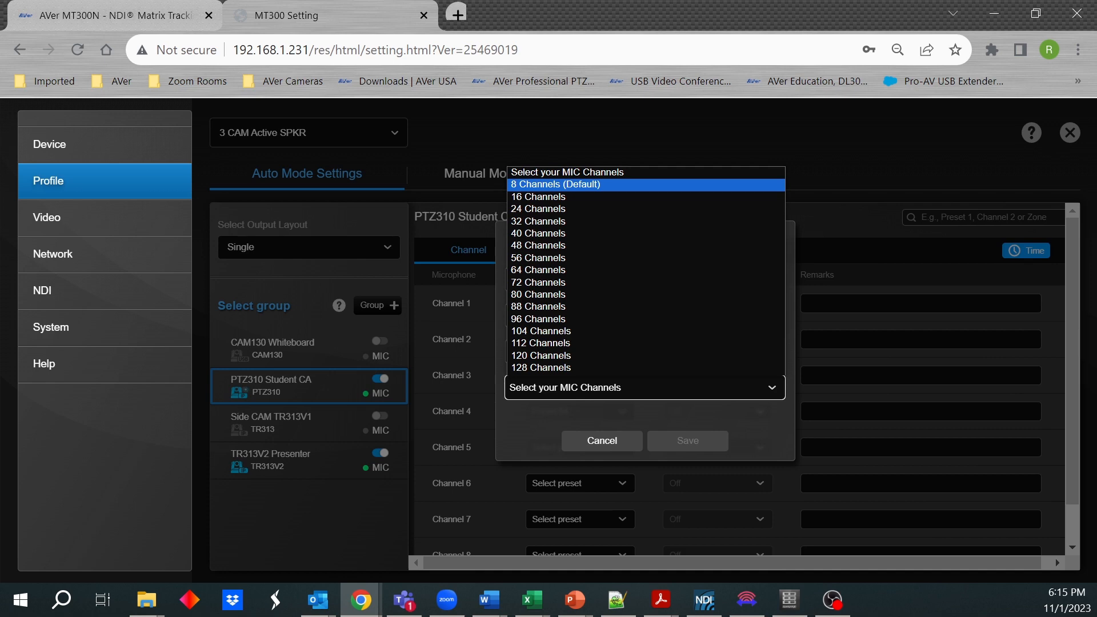
mouse_move(539, 197)
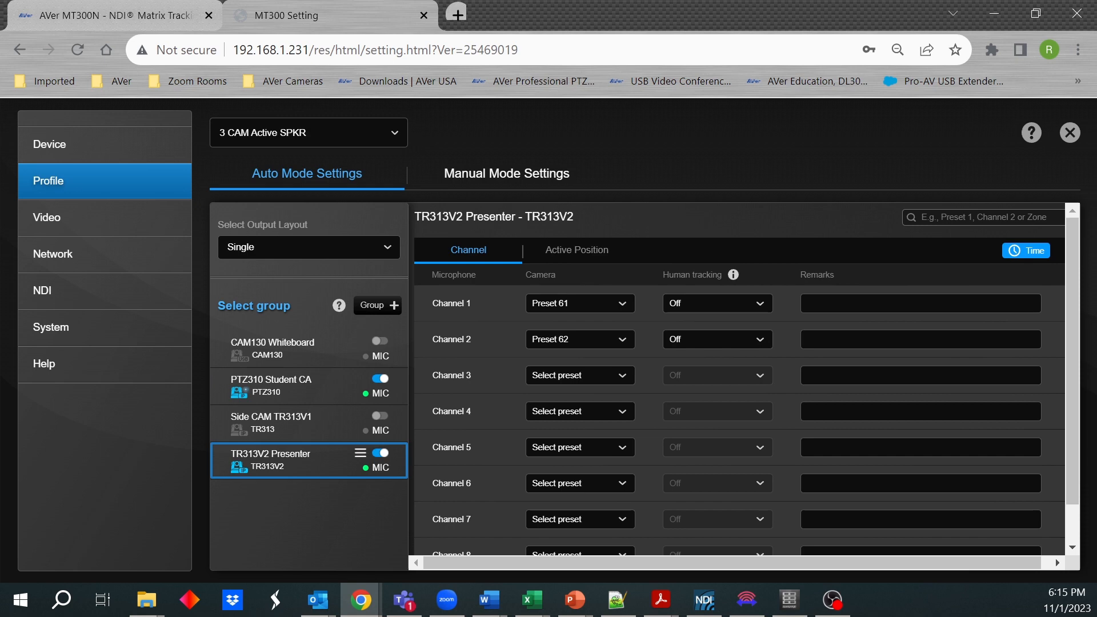
mouse_move(360, 453)
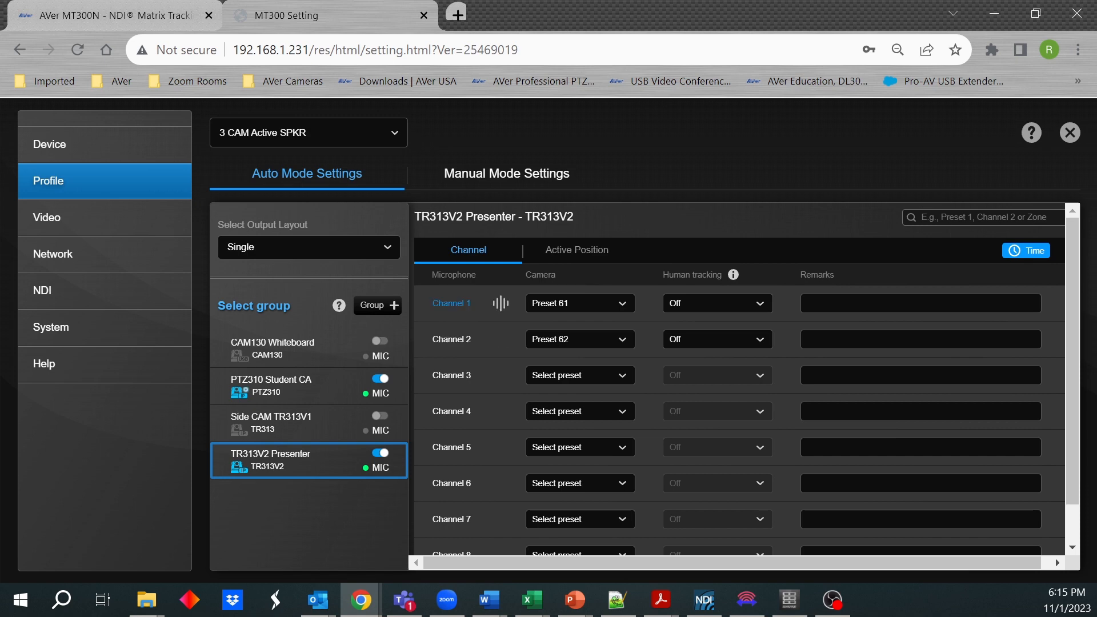
mouse_move(360, 378)
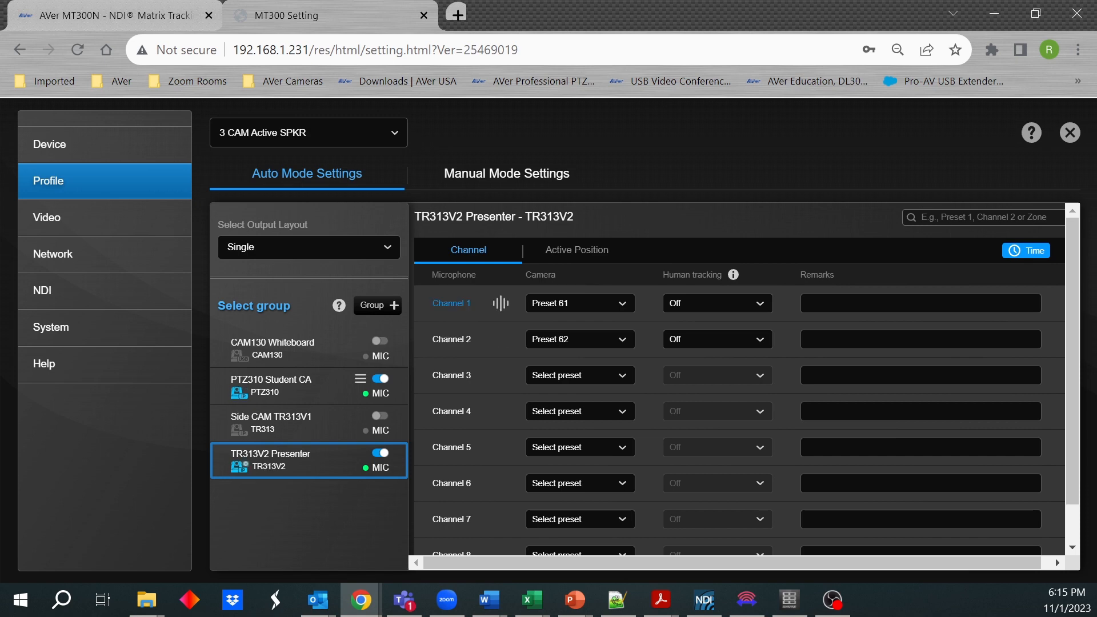
Step: Select the PTZ310 Student CA group to show presets 63 and 64 on channels 3–4
left_click(287, 385)
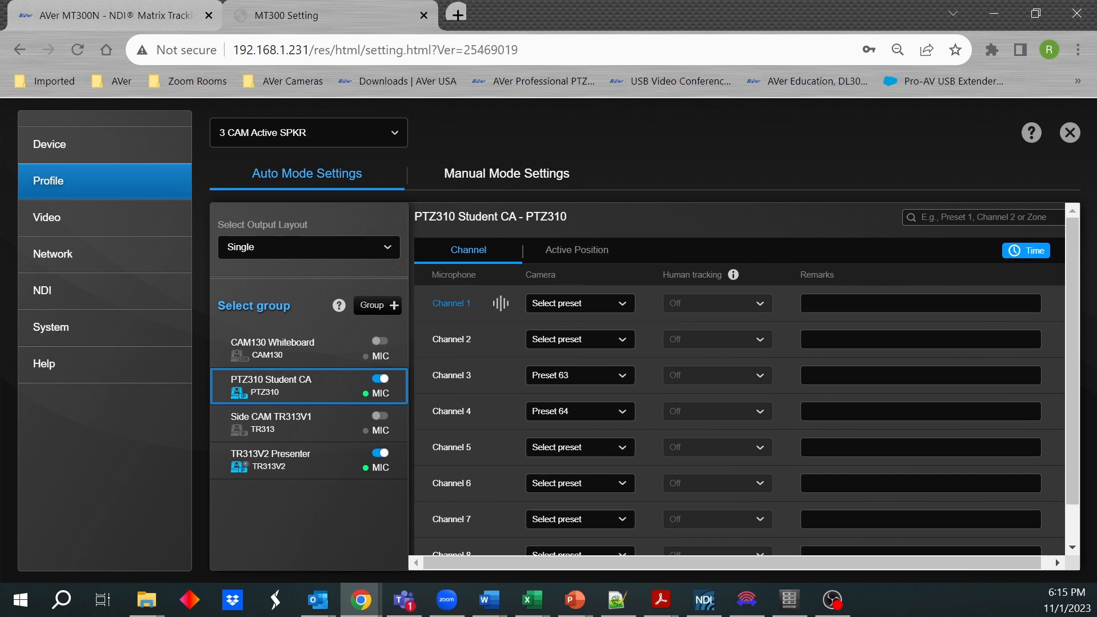
Step: Set the 3 CAM Active SPKR profile's auto-mode output layout to Side-by-side
left_click(307, 247)
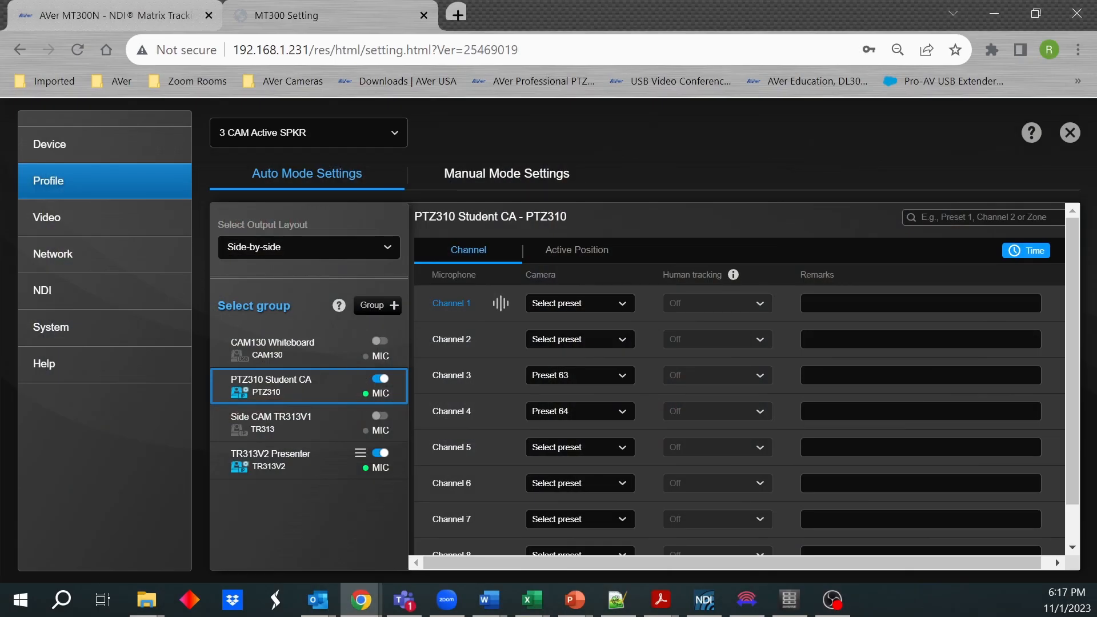
Step: Set Channel 1 (preset 61) of the TR313V2 Presenter group to Presenter human tracking
left_click(301, 459)
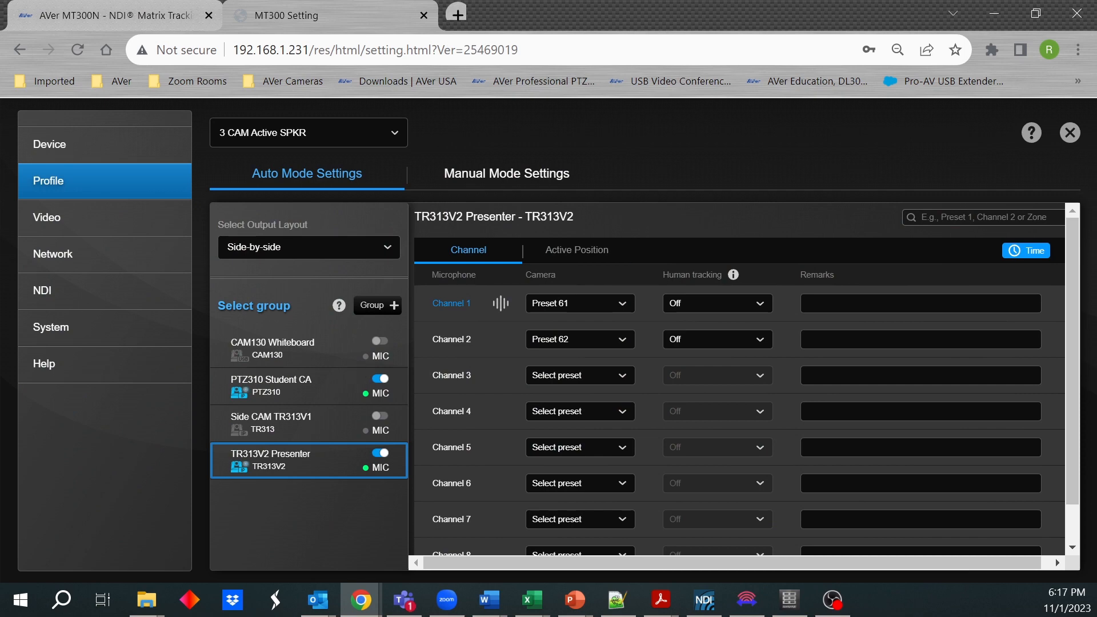
left_click(715, 303)
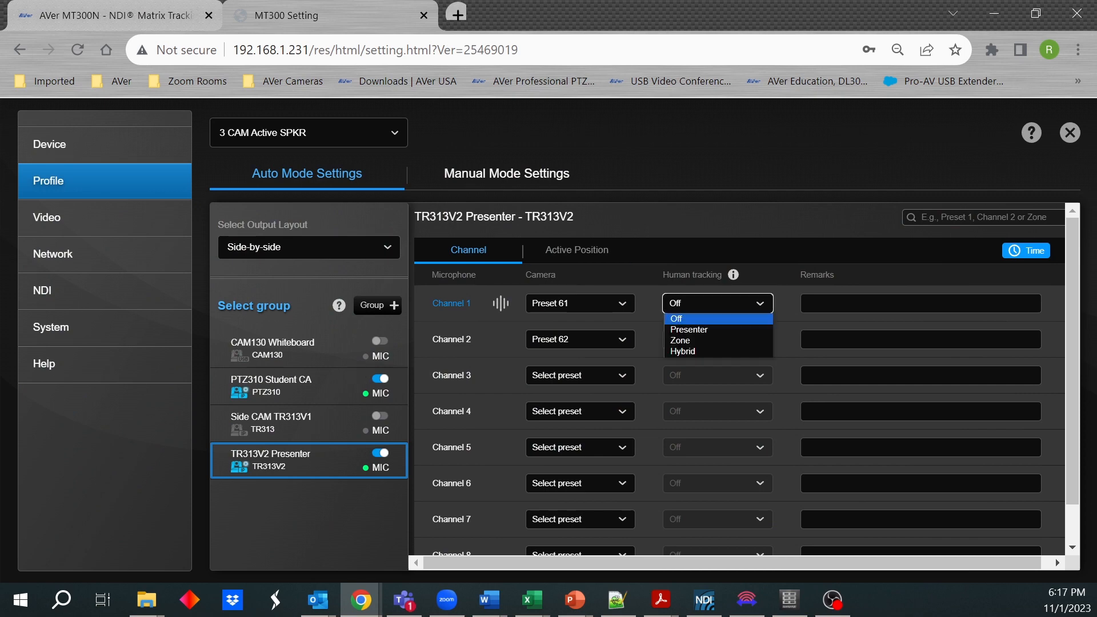
mouse_move(688, 329)
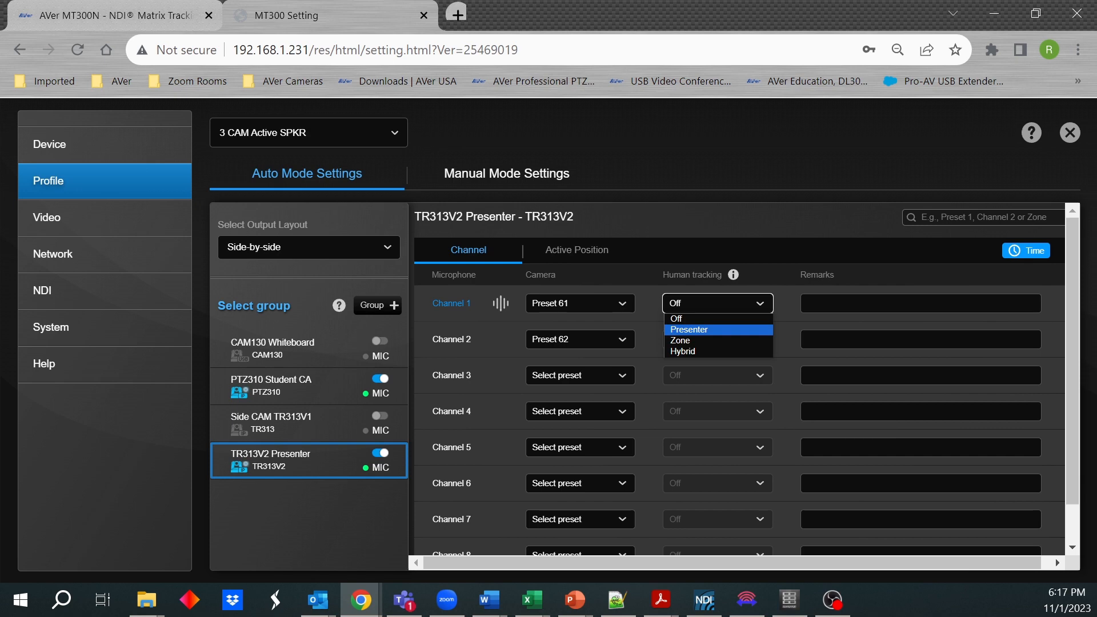
left_click(688, 329)
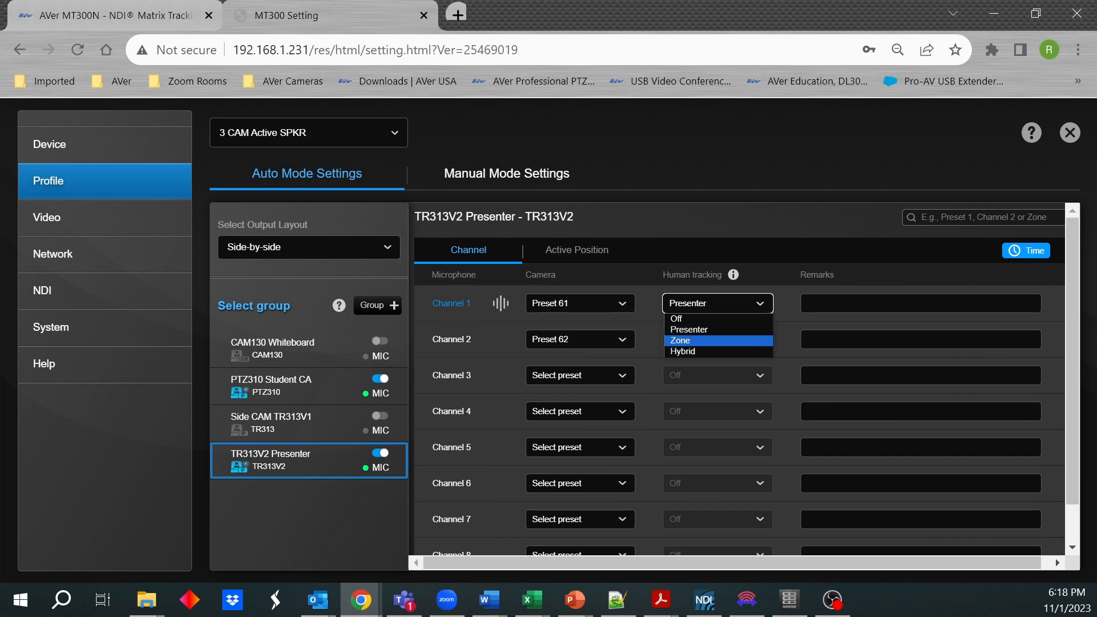
mouse_move(707, 319)
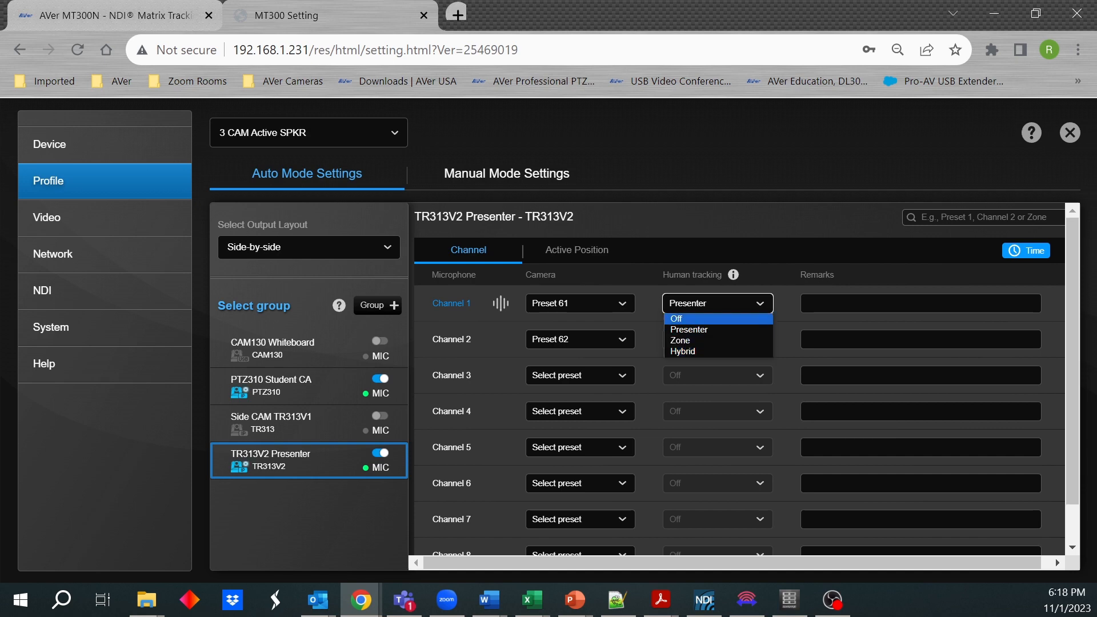
left_click(717, 339)
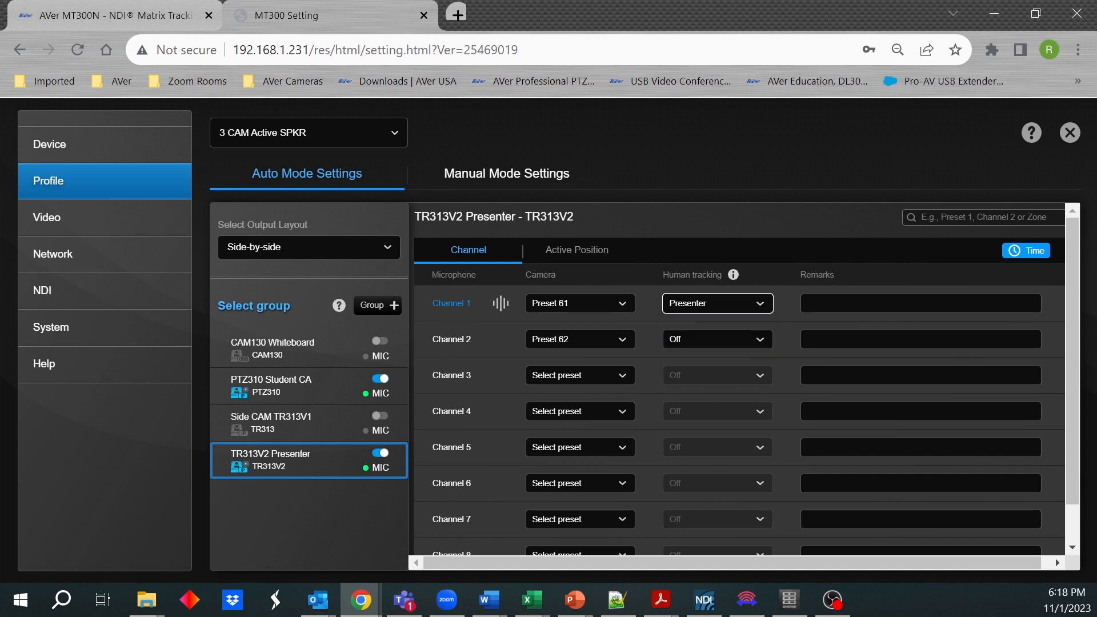